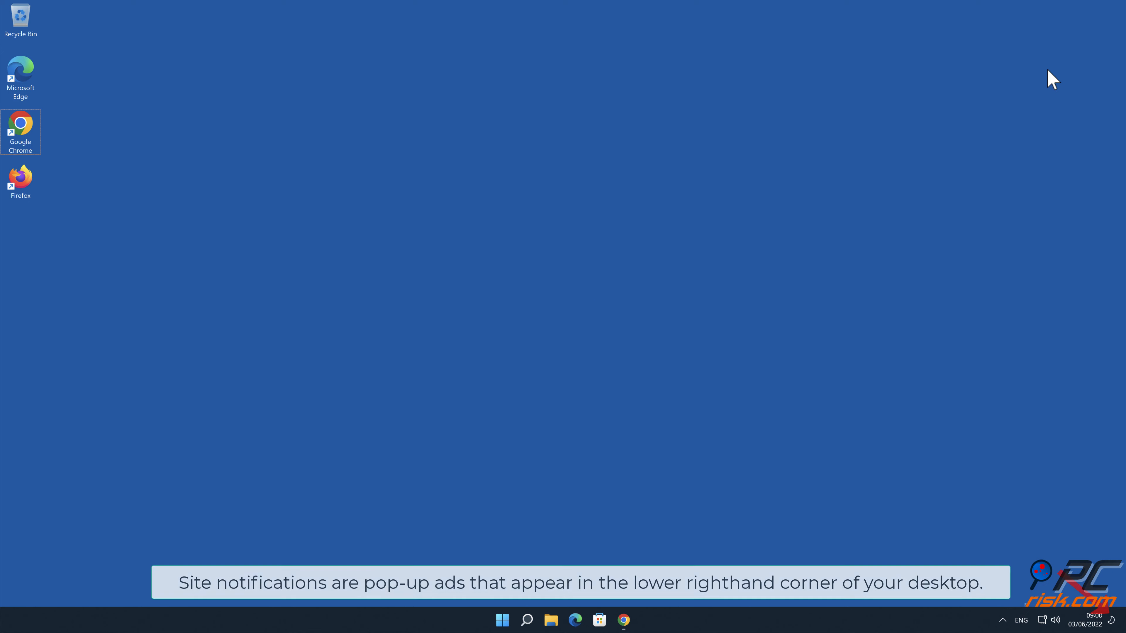
mouse_move(927, 273)
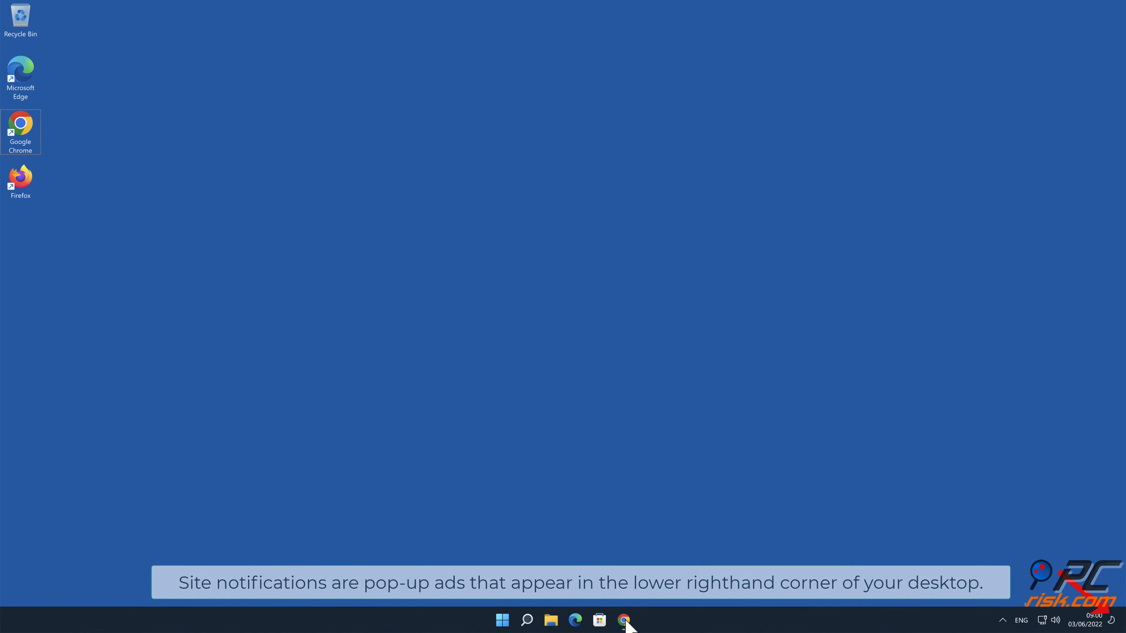
Step: Allow atkatj.com to show notifications from its download page, then close Chrome
left_click(624, 619)
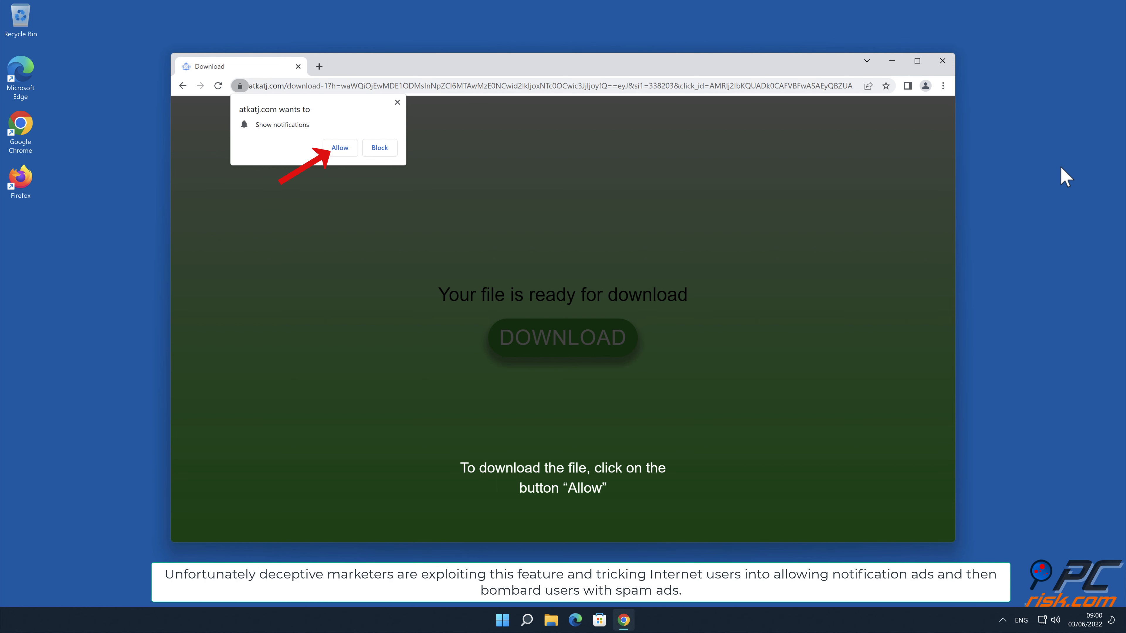
mouse_move(352, 156)
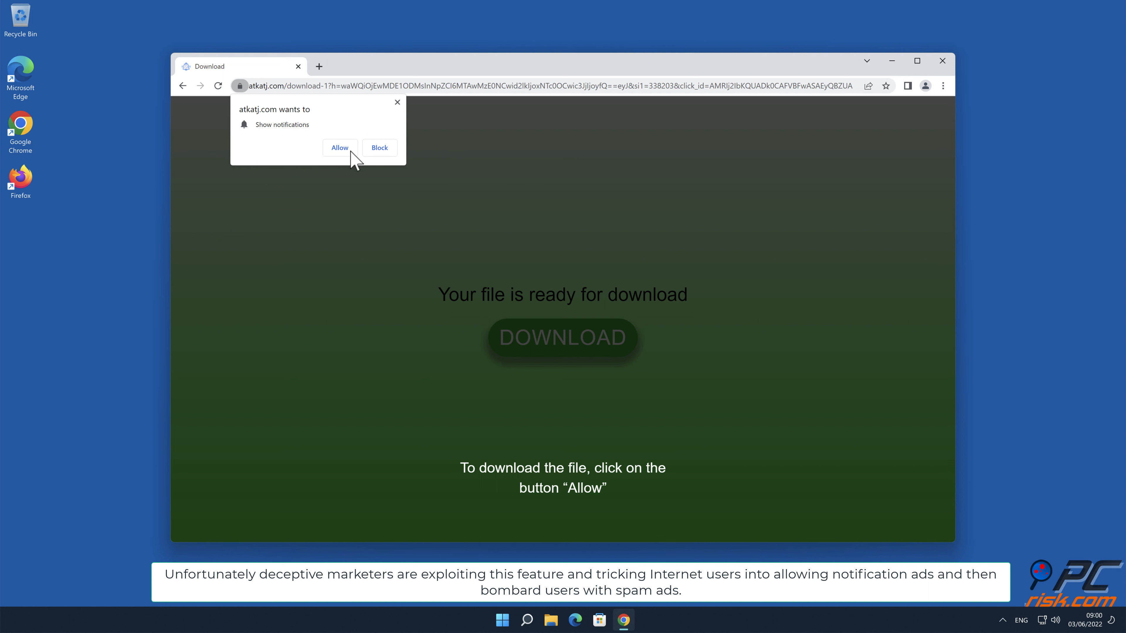
left_click(379, 148)
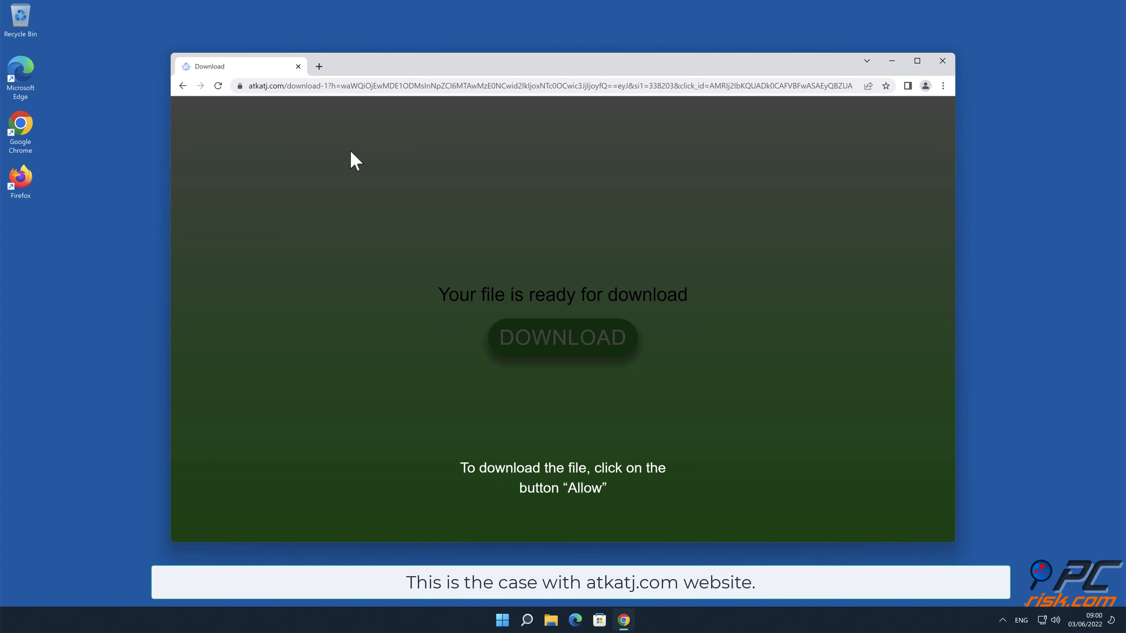
mouse_move(407, 153)
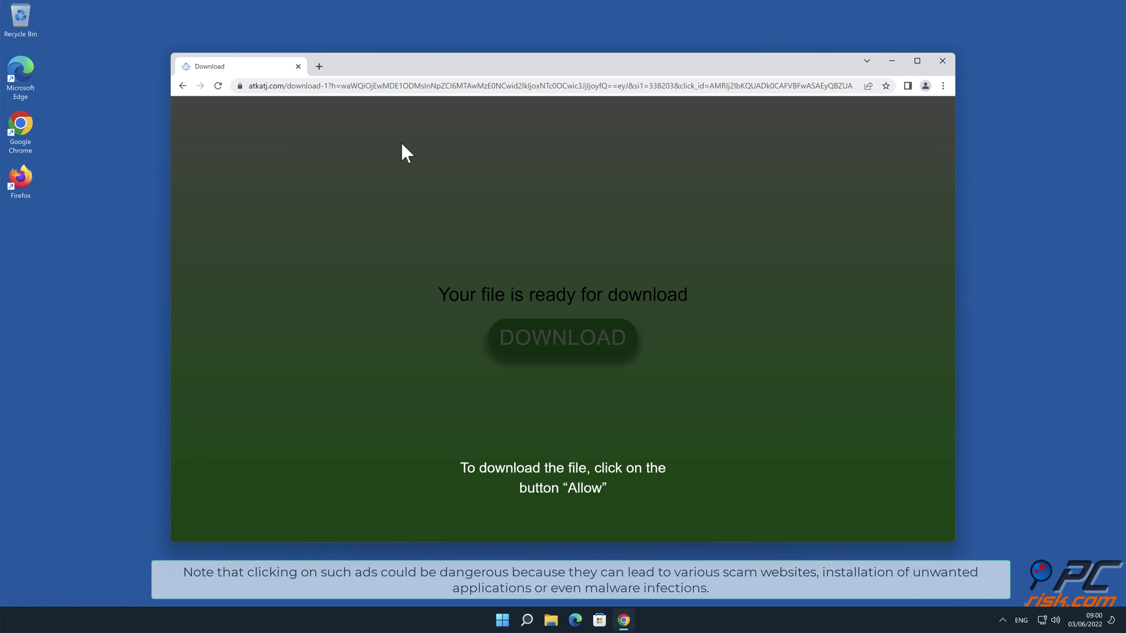
left_click(943, 60)
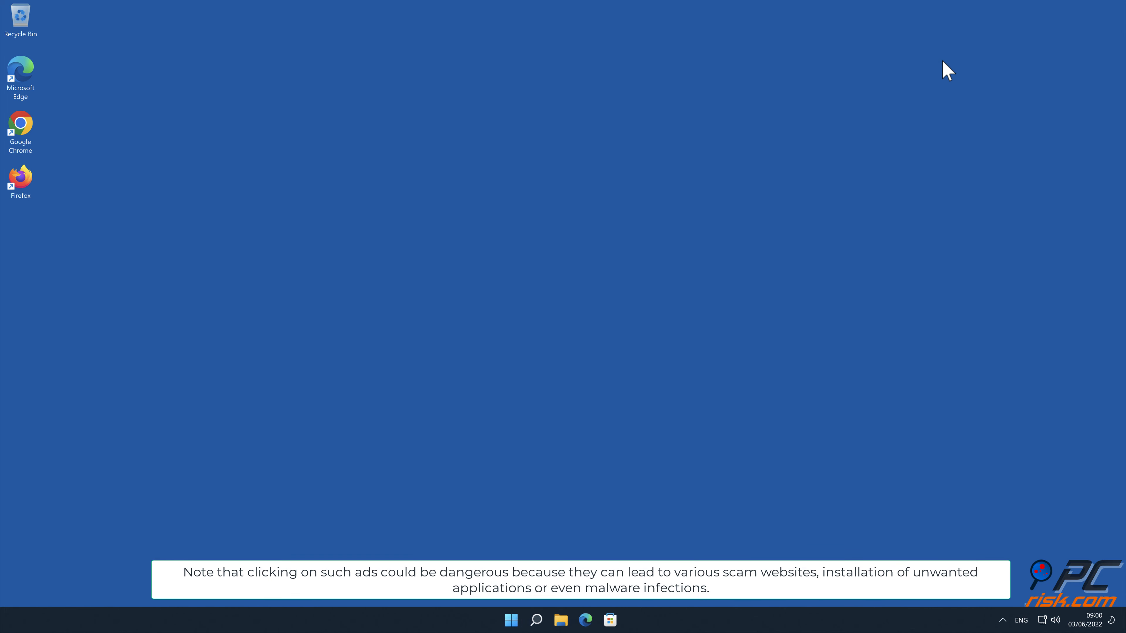
mouse_move(1041, 52)
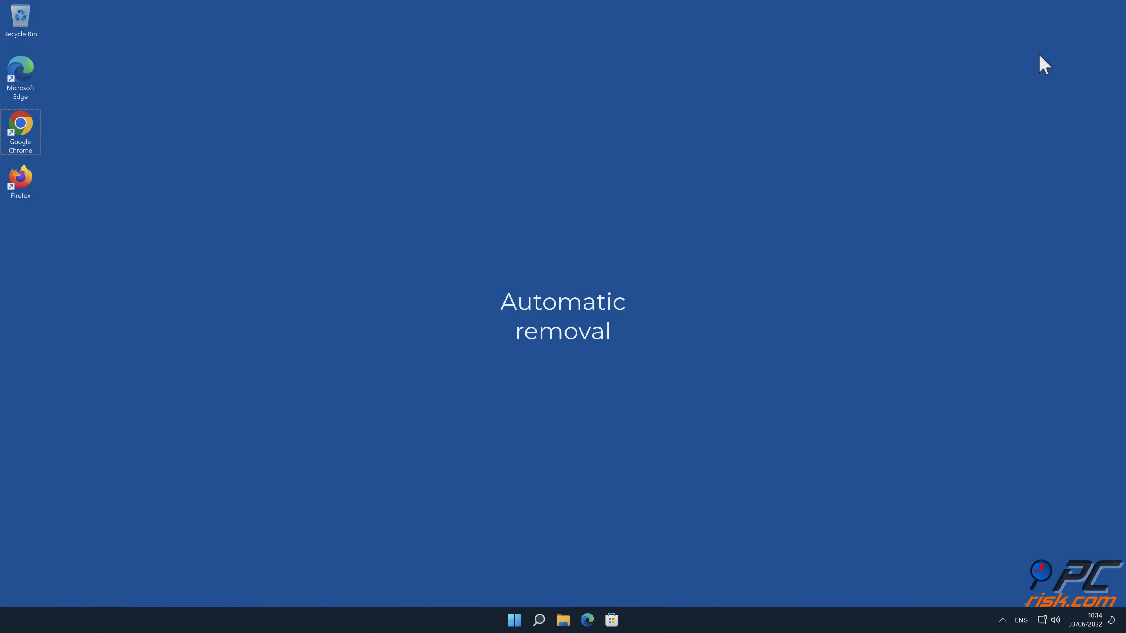
mouse_move(39, 133)
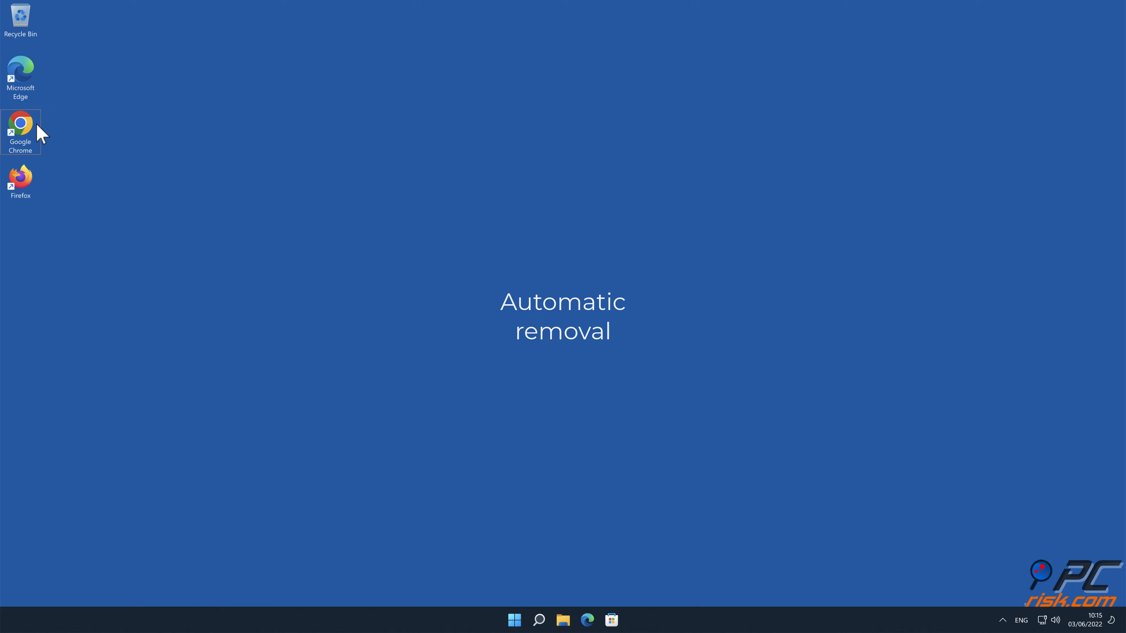
double_click(20, 127)
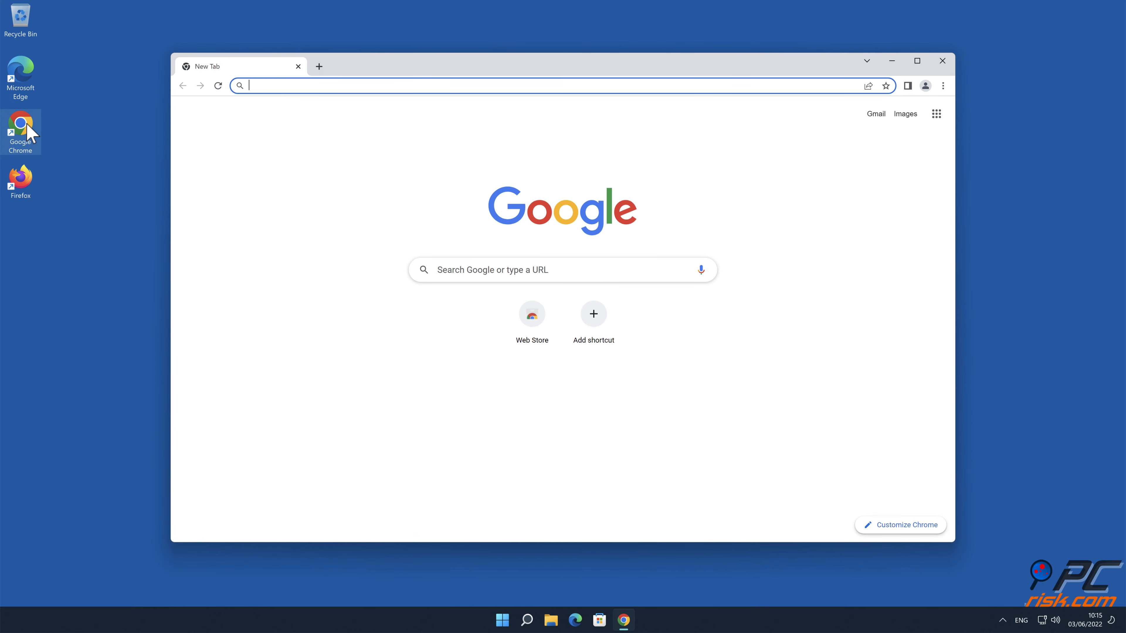
type("ww")
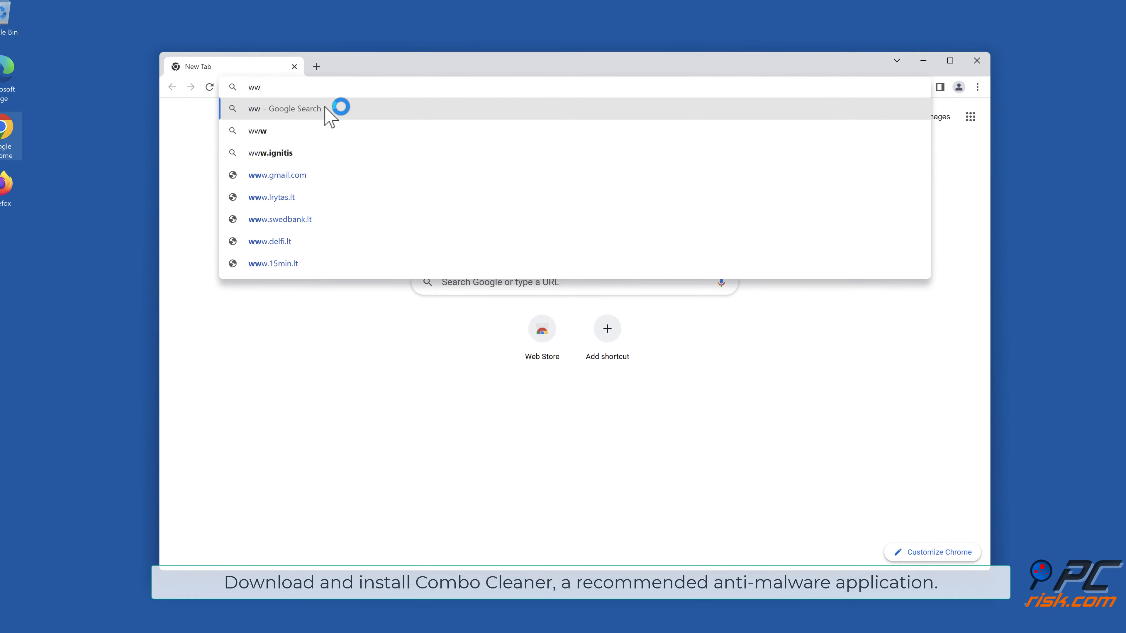
type("www.comboc")
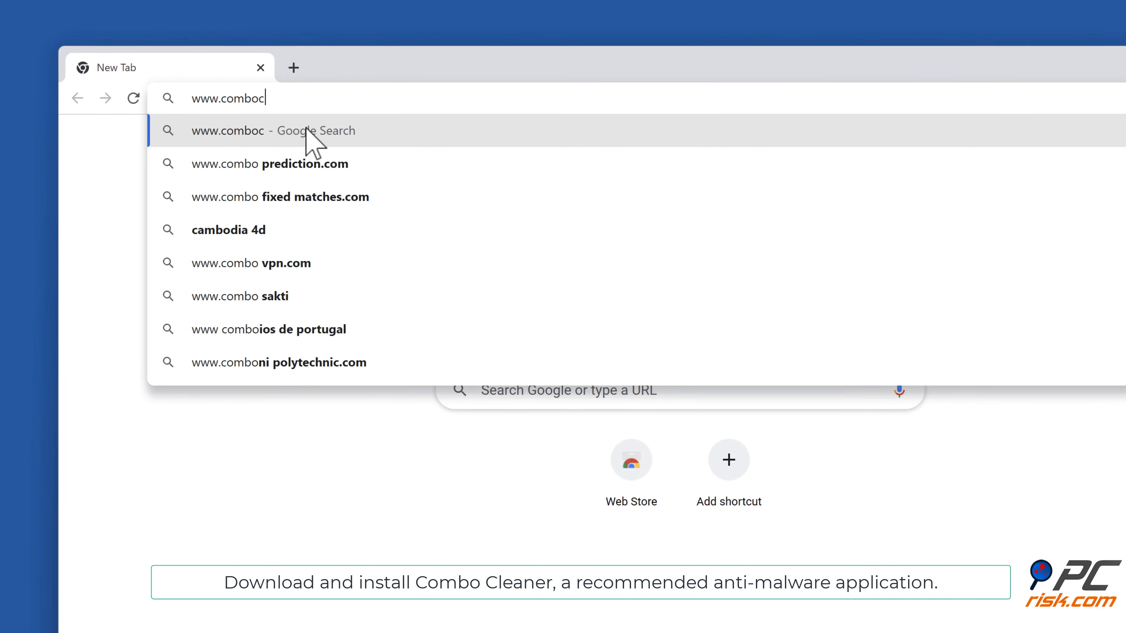
type("leaner.com")
key("Return")
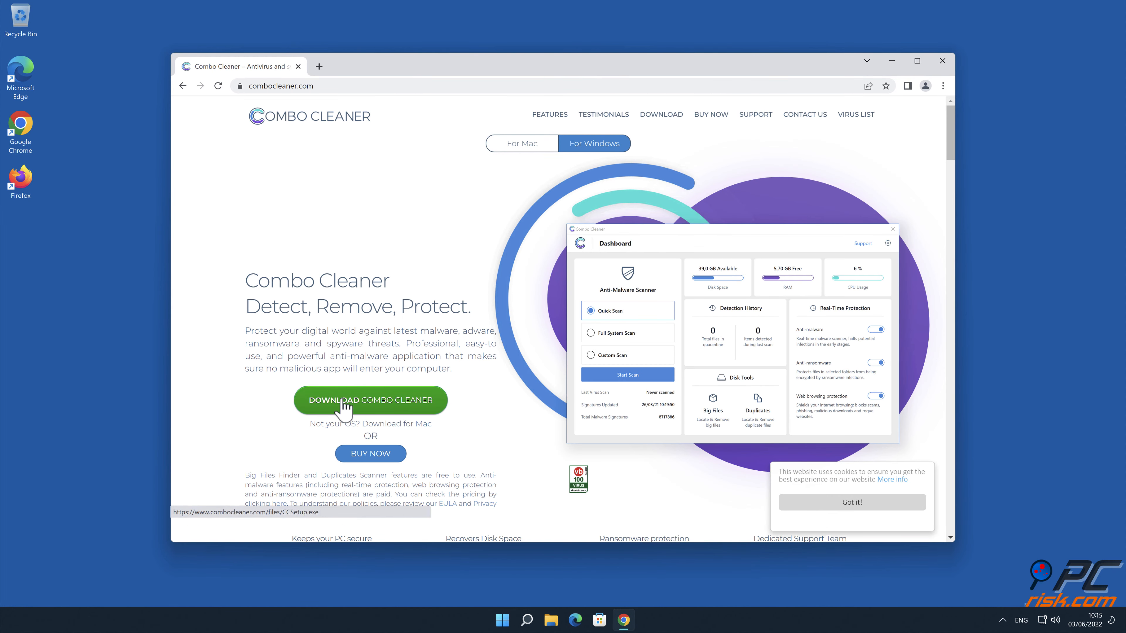
Step: Download CCSetup.exe, approve User Account Control, and install Combo Cleaner into the default folder
left_click(370, 399)
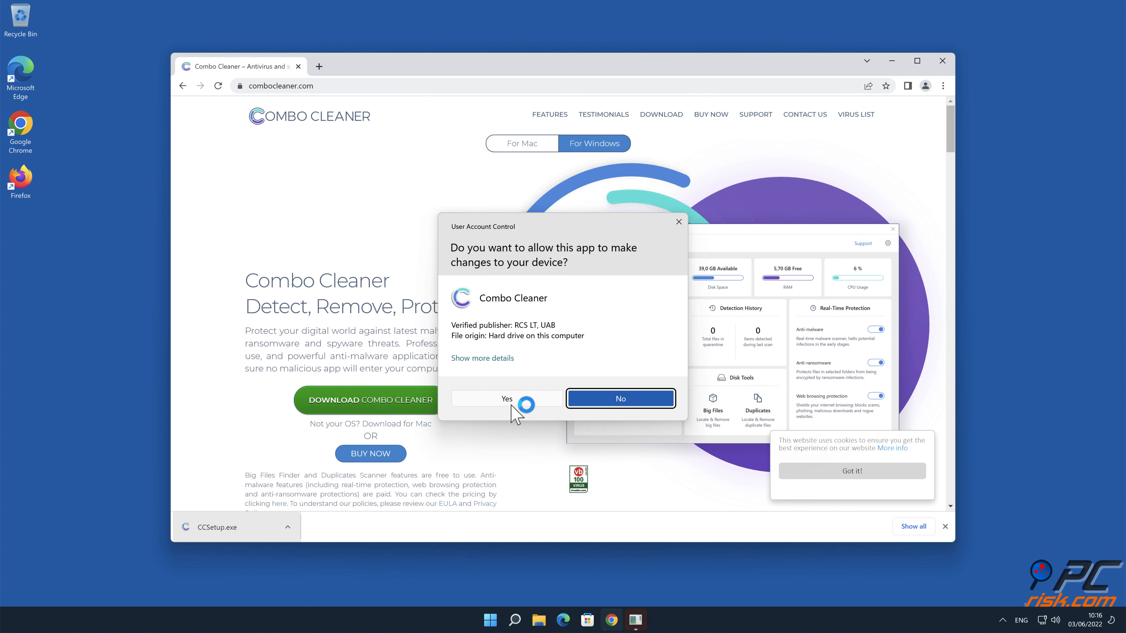
left_click(506, 399)
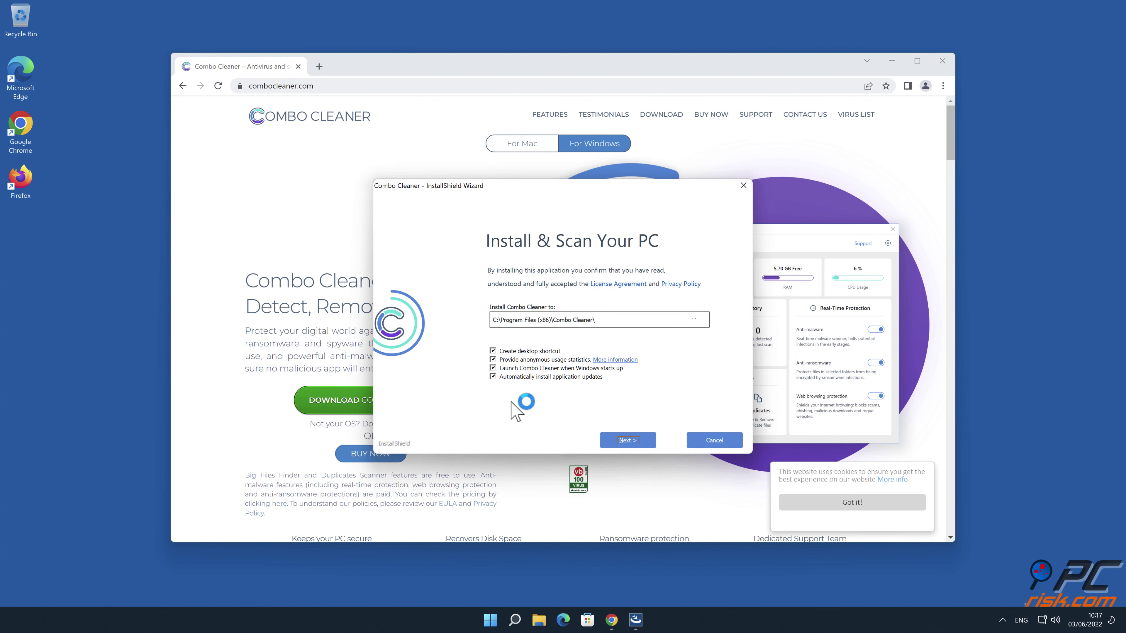
left_click(626, 439)
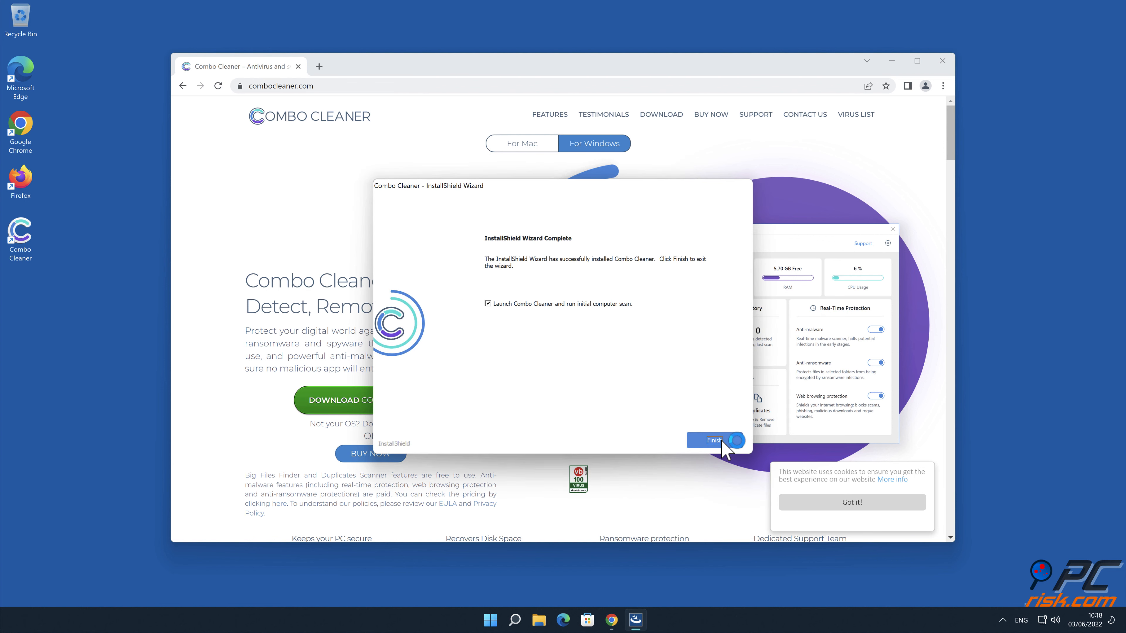
left_click(711, 440)
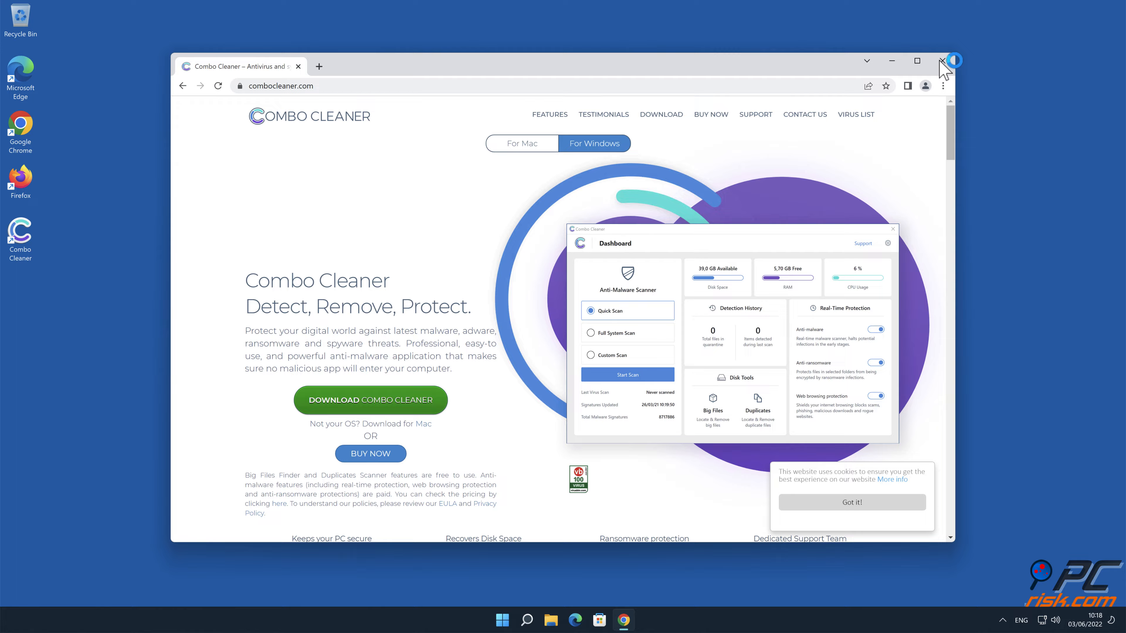
Step: Run a Quick Scan, move the detected atkatj.com Ads threat to quarantine, and close Combo Cleaner
left_click(943, 61)
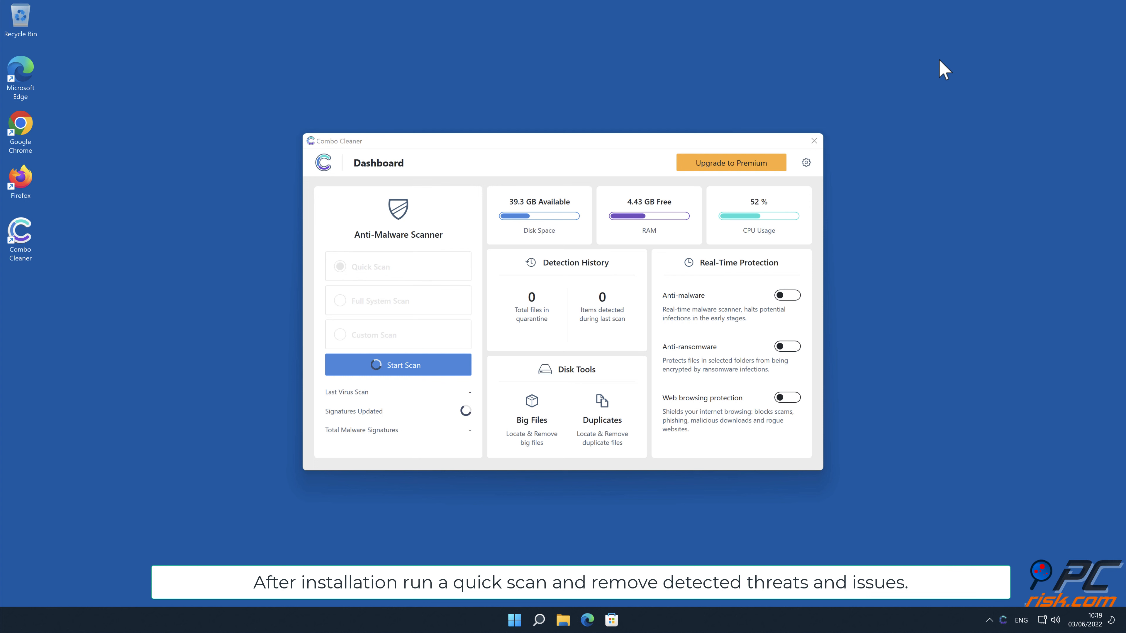
left_click(397, 365)
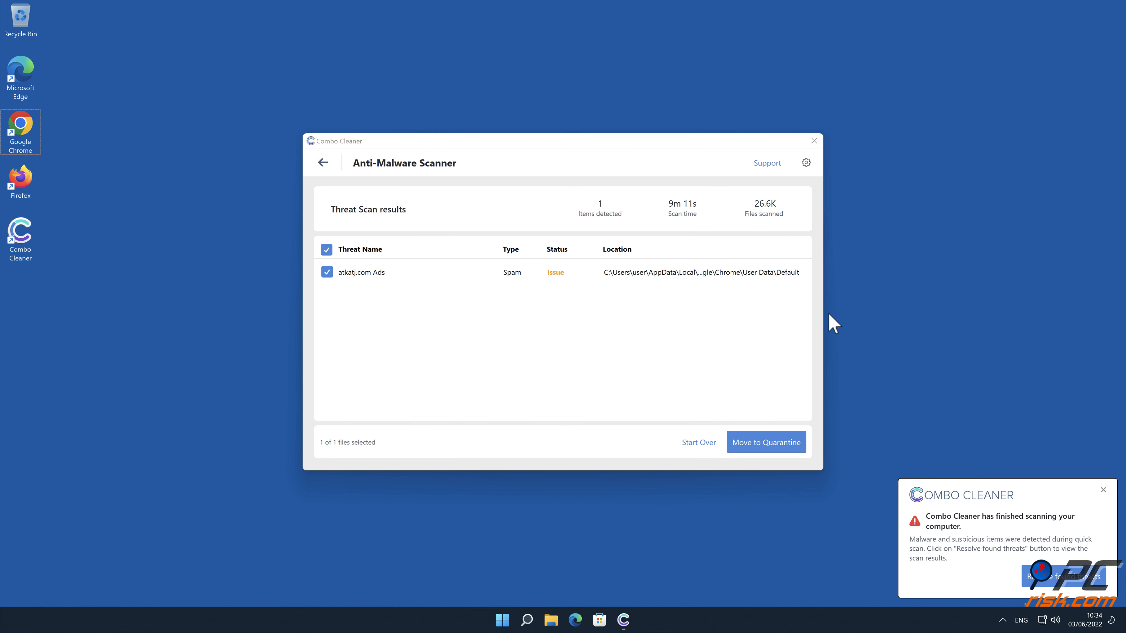
left_click(765, 442)
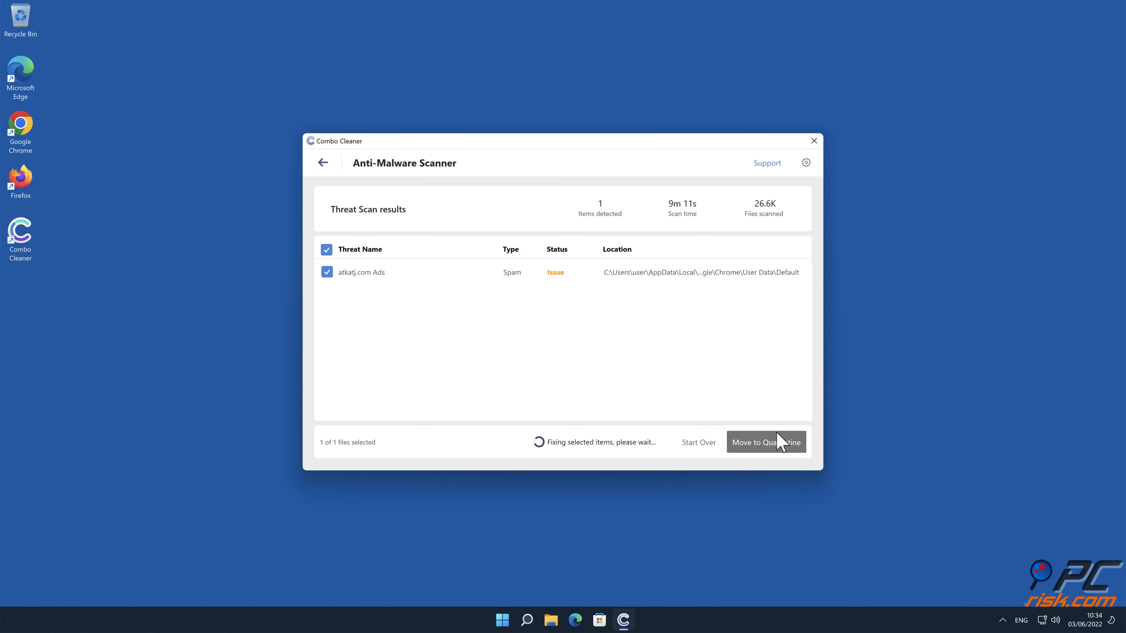
left_click(766, 442)
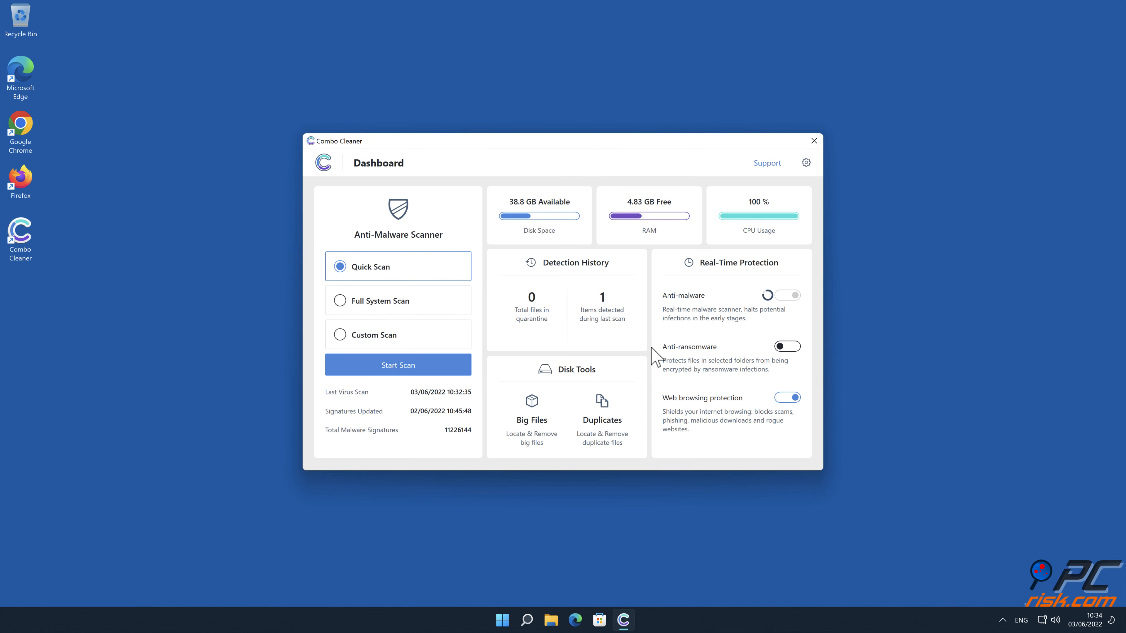
left_click(813, 141)
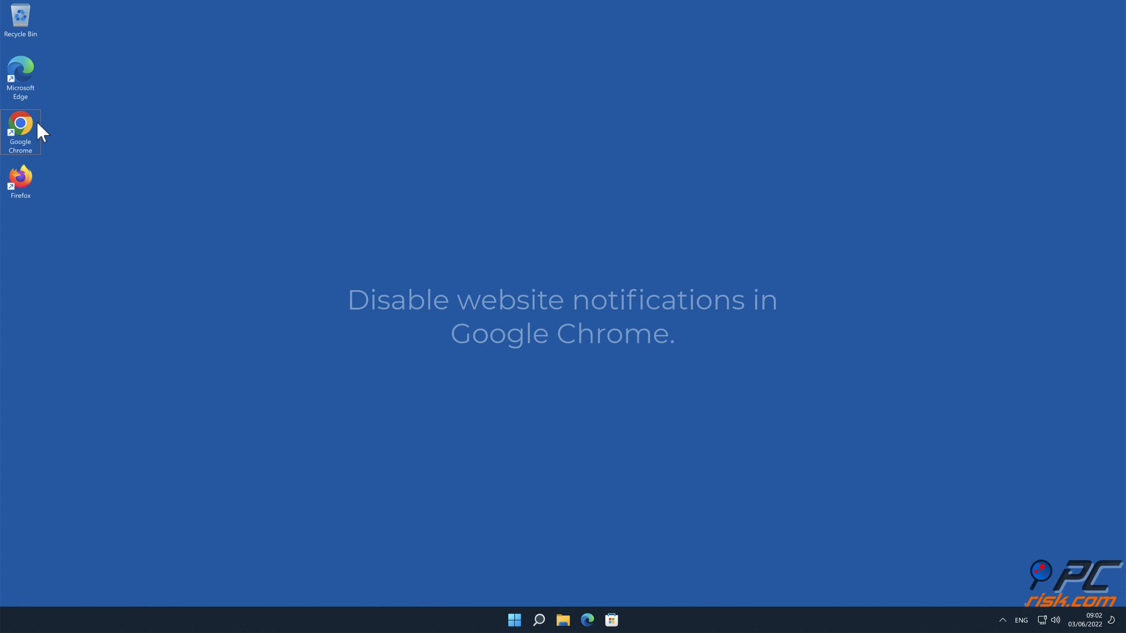
Step: Reopen Chrome and go to Settings via the three-dot menu
double_click(20, 124)
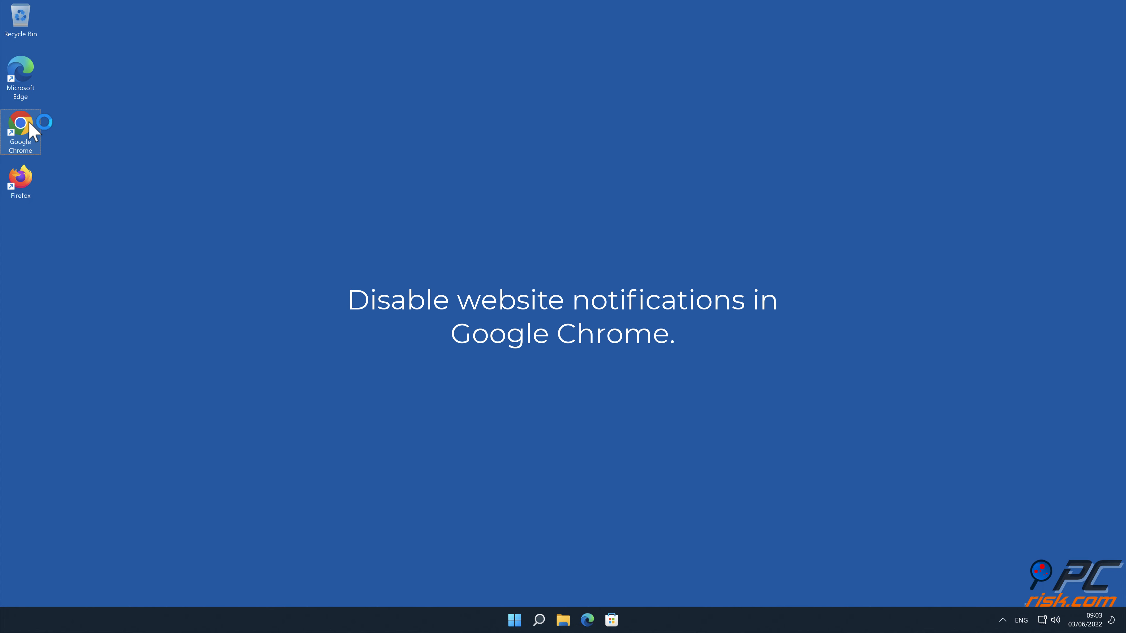
double_click(20, 131)
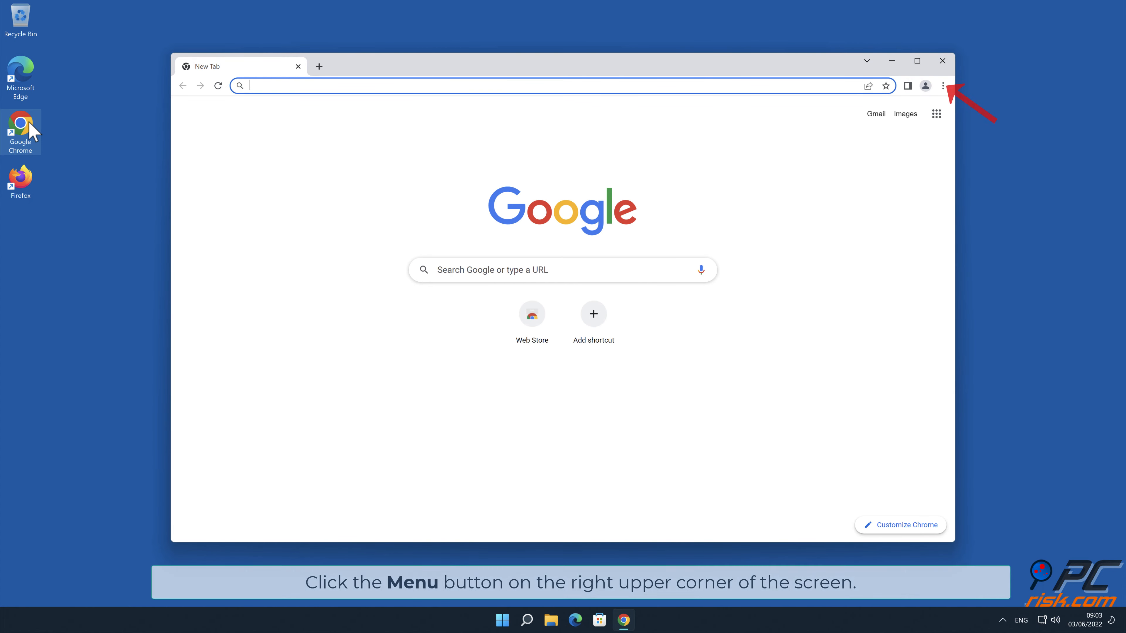
mouse_move(1051, 148)
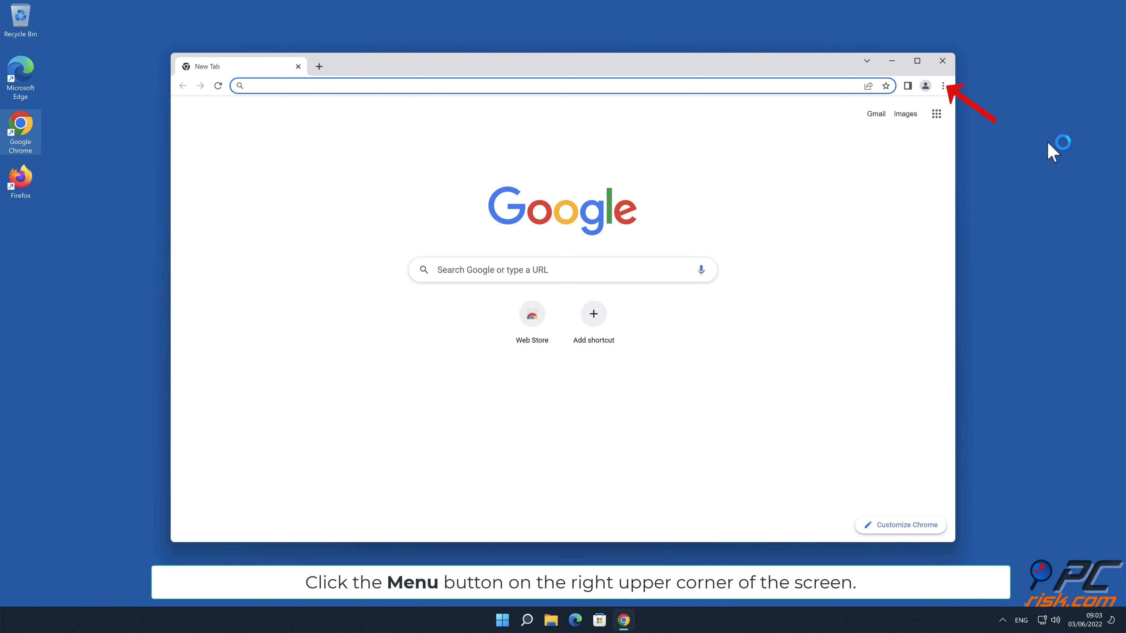
left_click(943, 85)
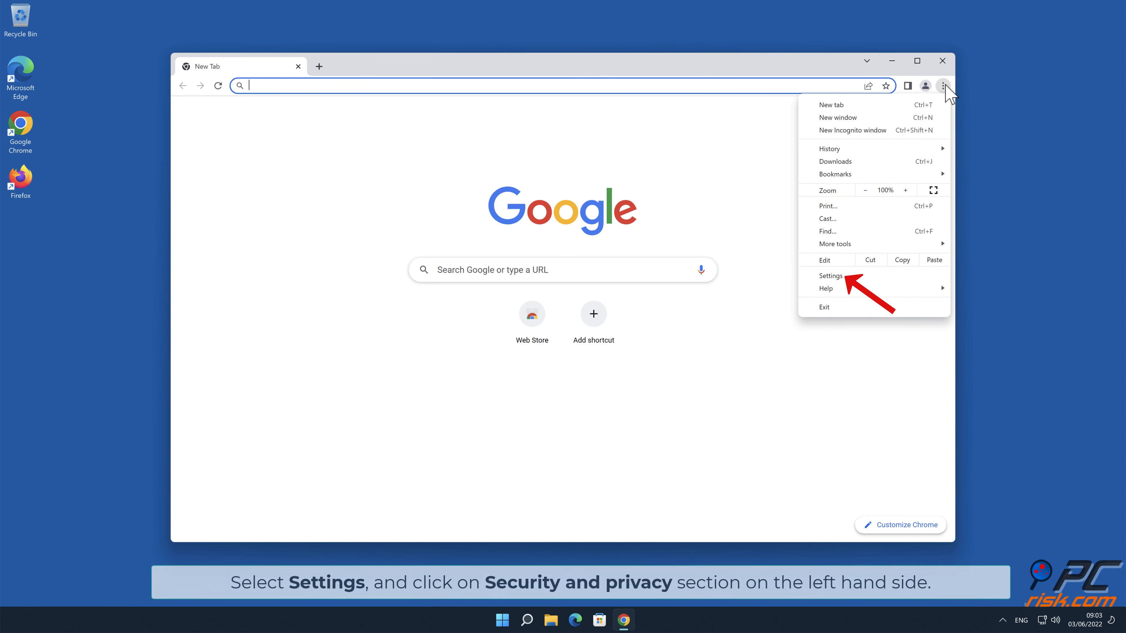
mouse_move(839, 279)
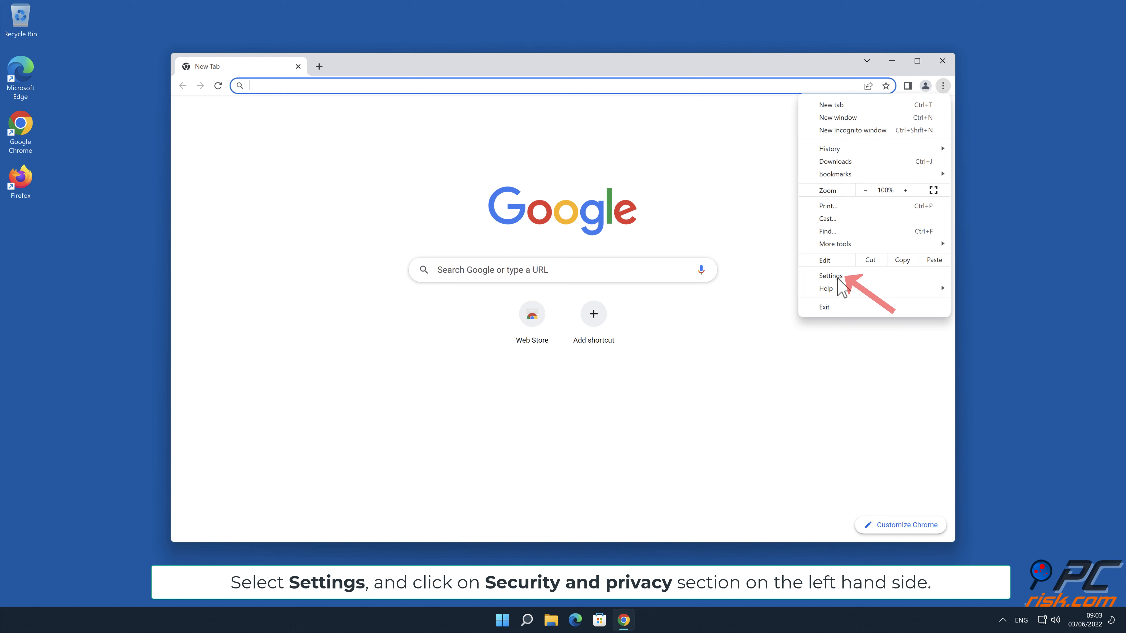
left_click(830, 275)
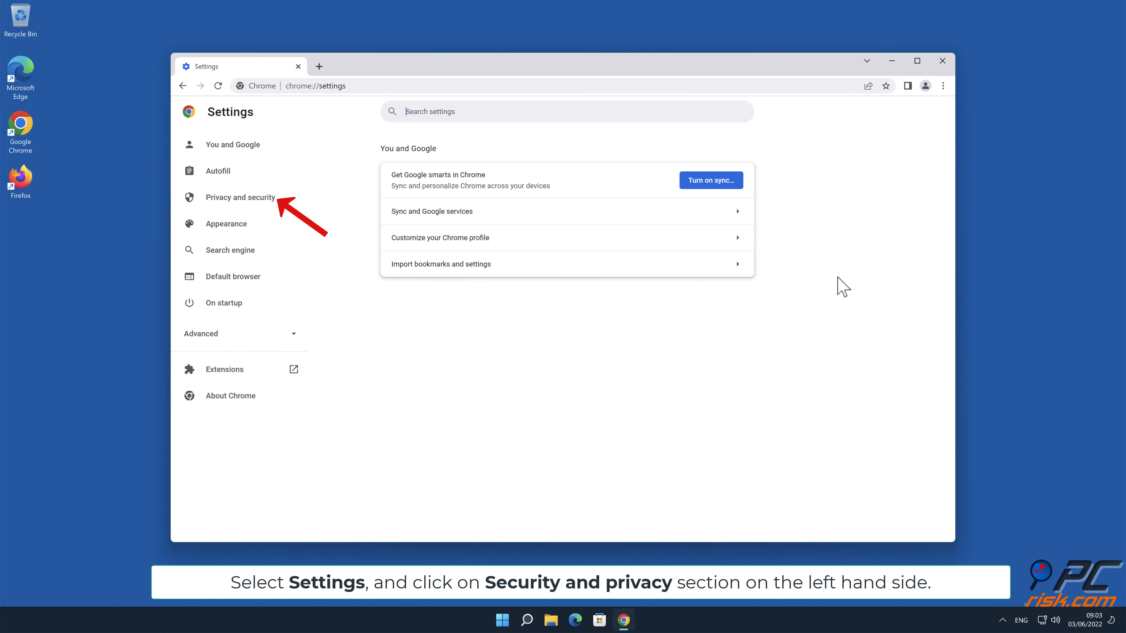
mouse_move(436, 244)
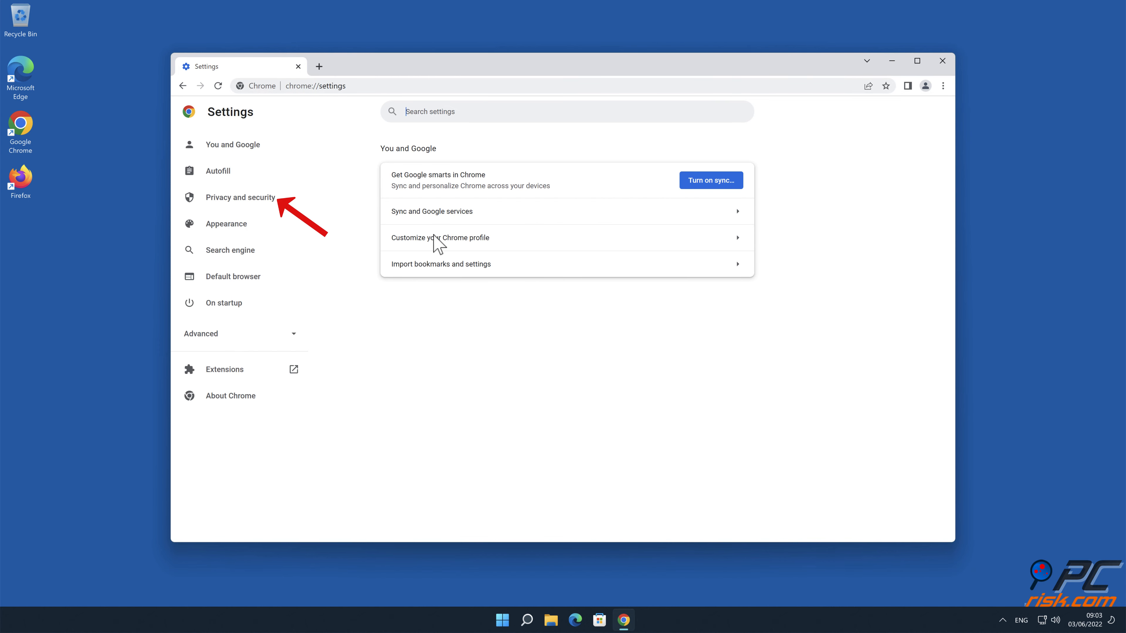
Step: Under Privacy and security site settings, remove atkatj.com from the allowed notification sites
left_click(238, 197)
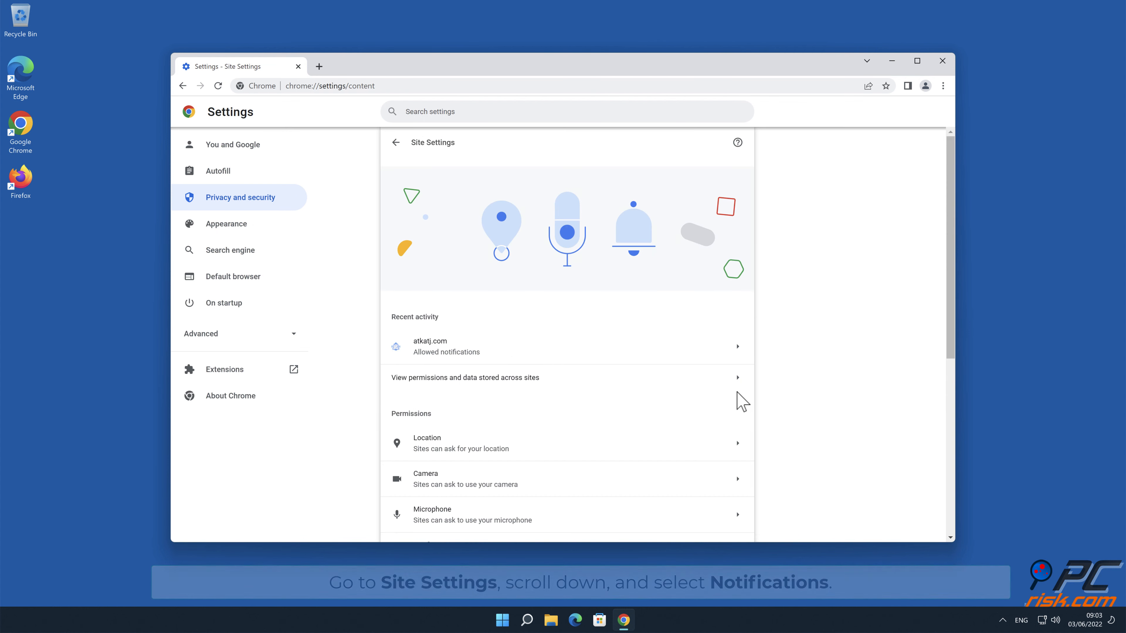
scroll("down", 3)
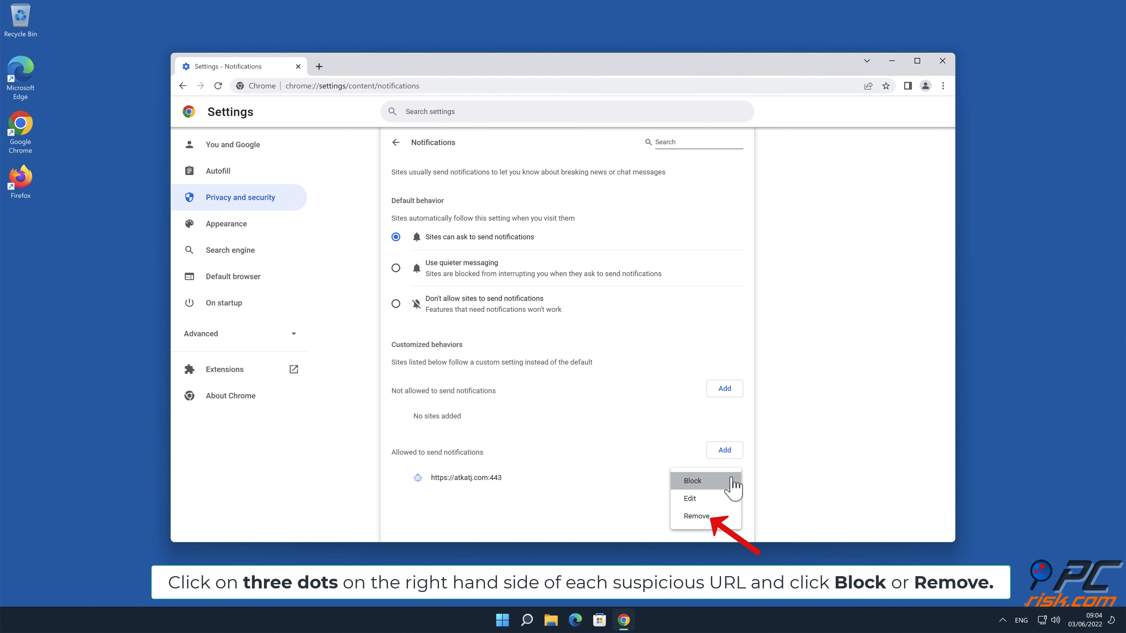
mouse_move(720, 515)
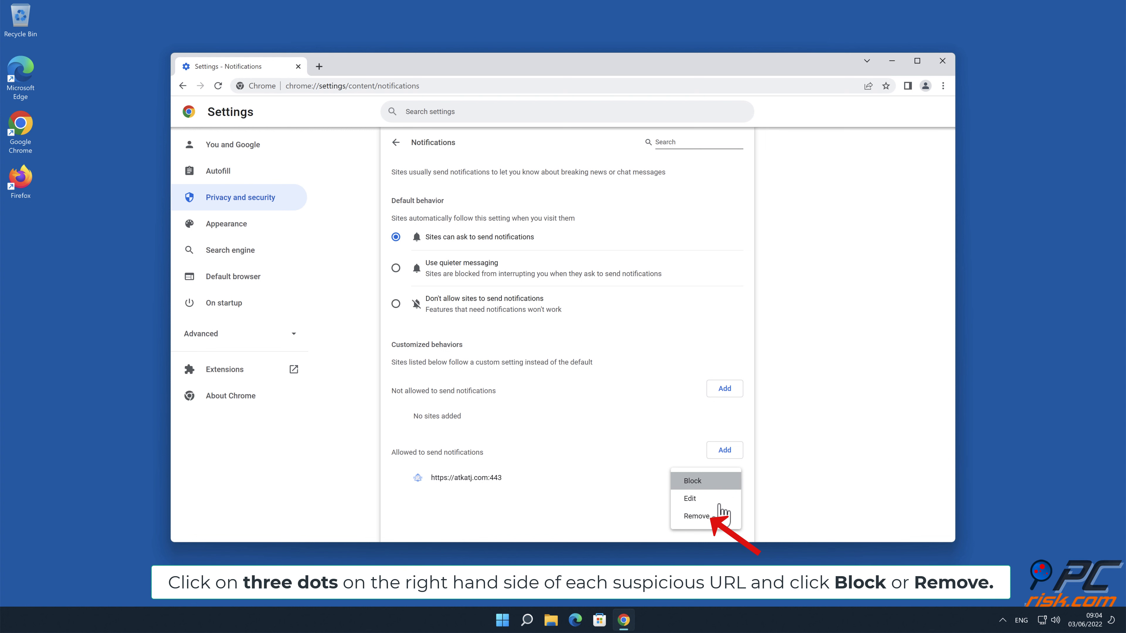
left_click(695, 516)
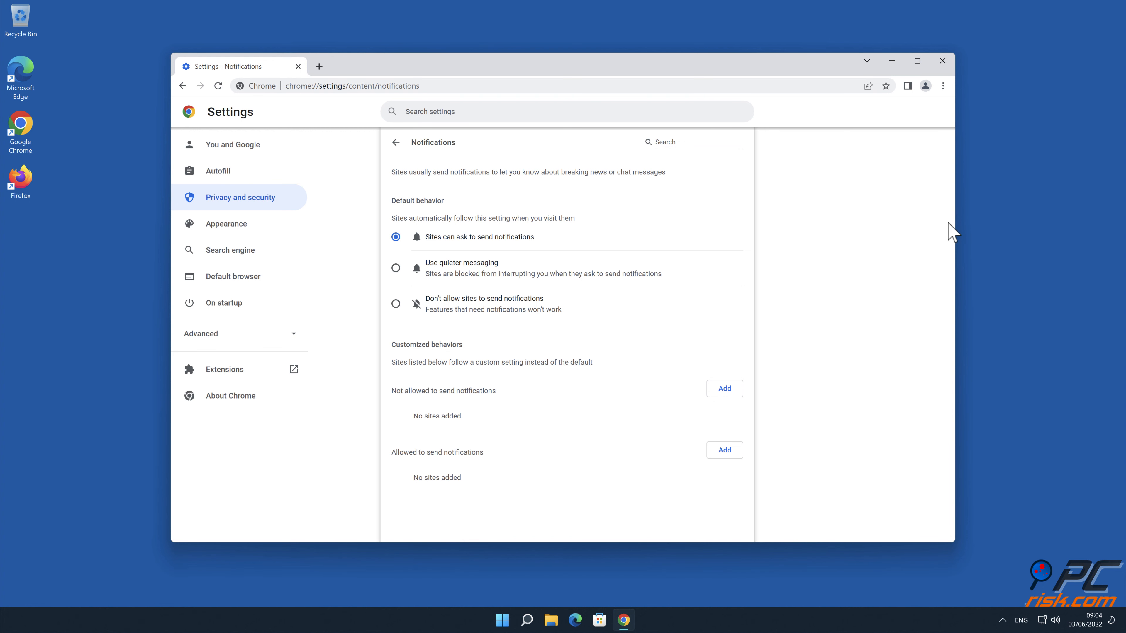
Step: Close Chrome, launch Safari from the Dock and open its Preferences from the Safari menu
left_click(942, 60)
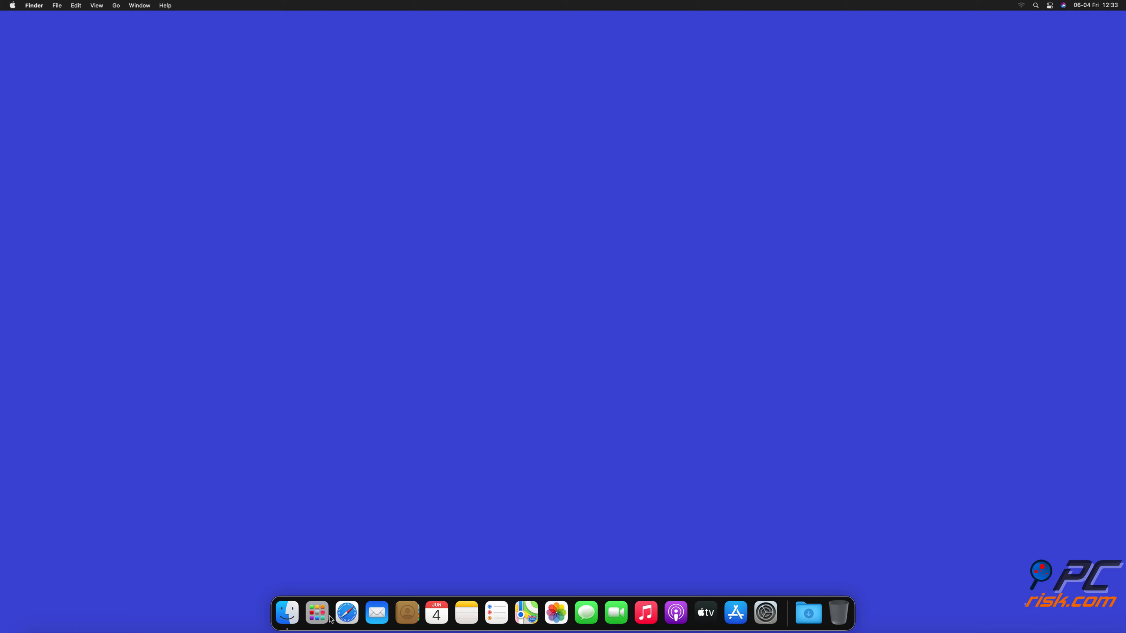
left_click(346, 612)
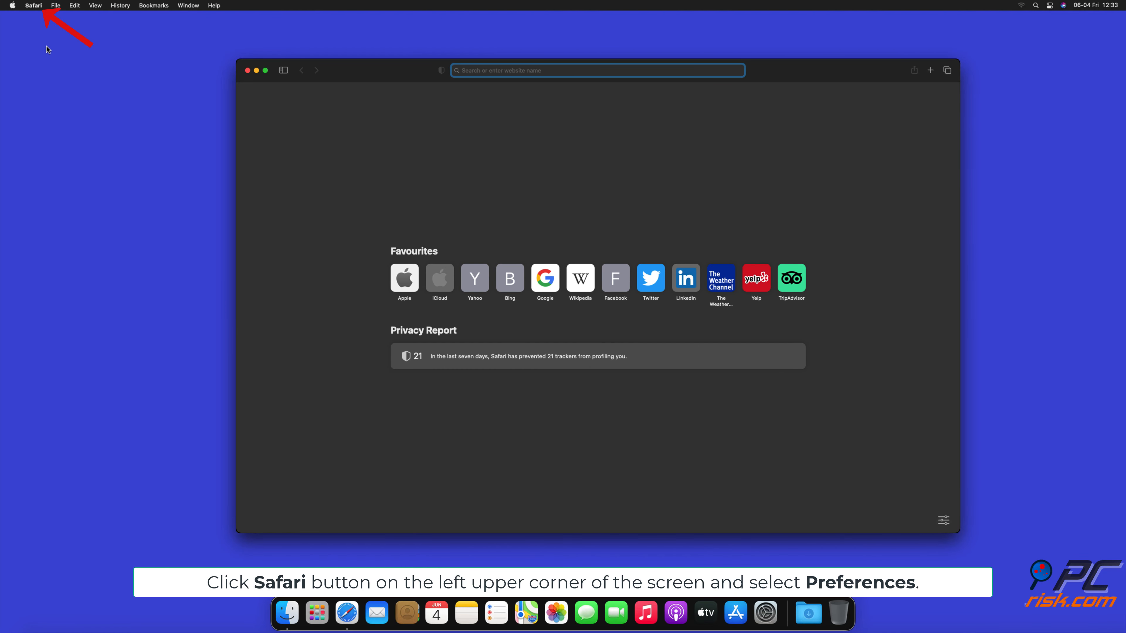
left_click(33, 6)
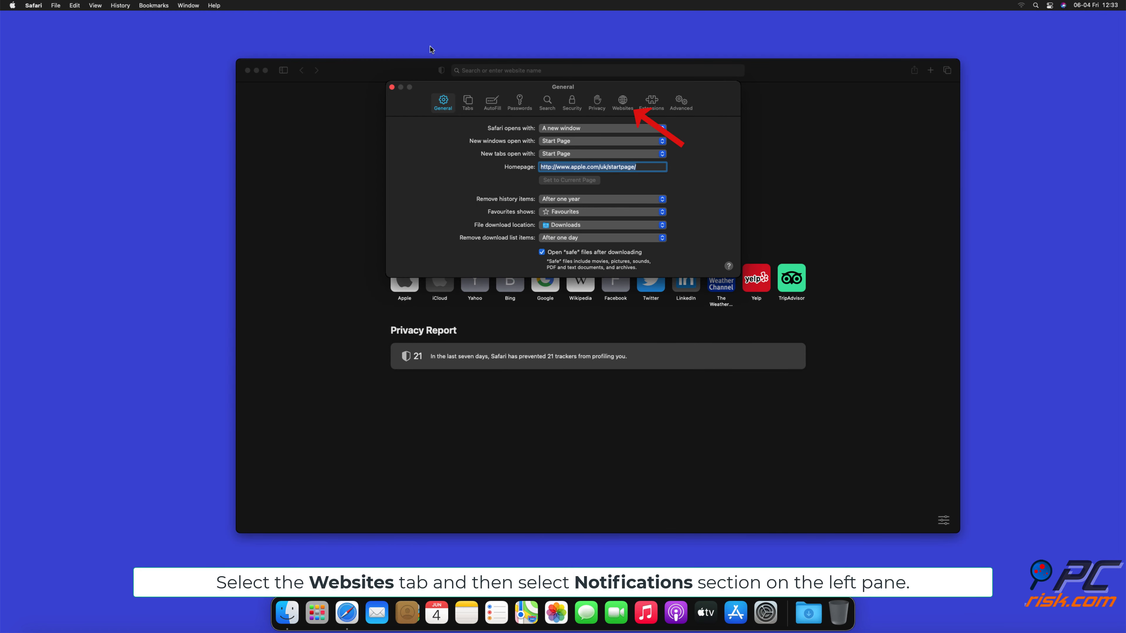
Step: In Websites > Notifications, set findmedia.biz, thehugefeed.com and watch-video.net to Deny, then close Preferences
left_click(622, 100)
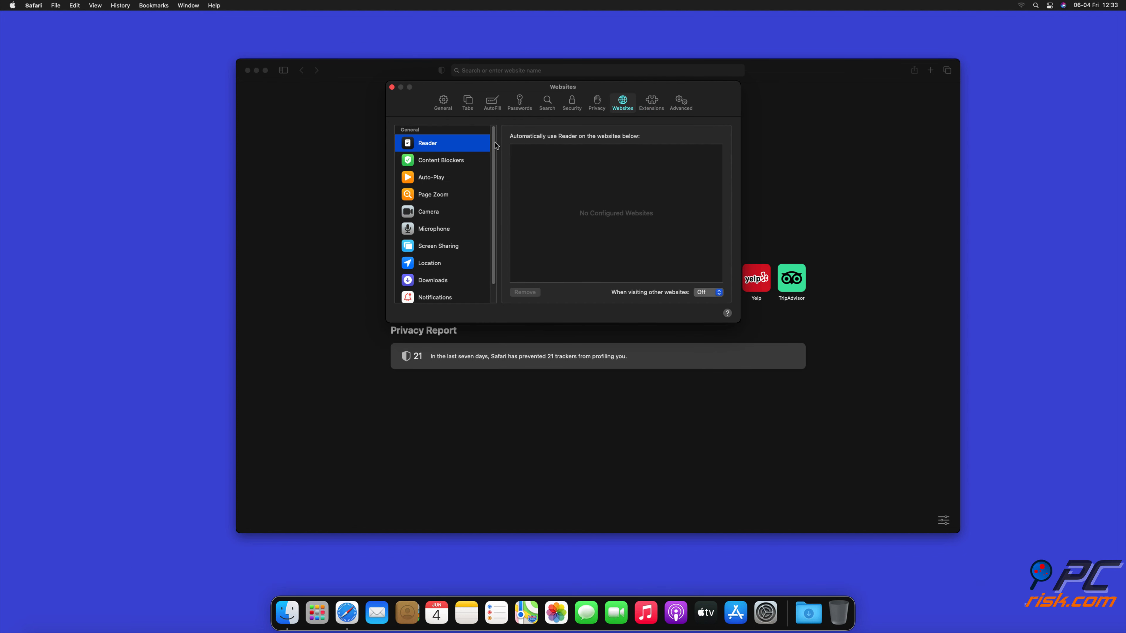
scroll("down", 3)
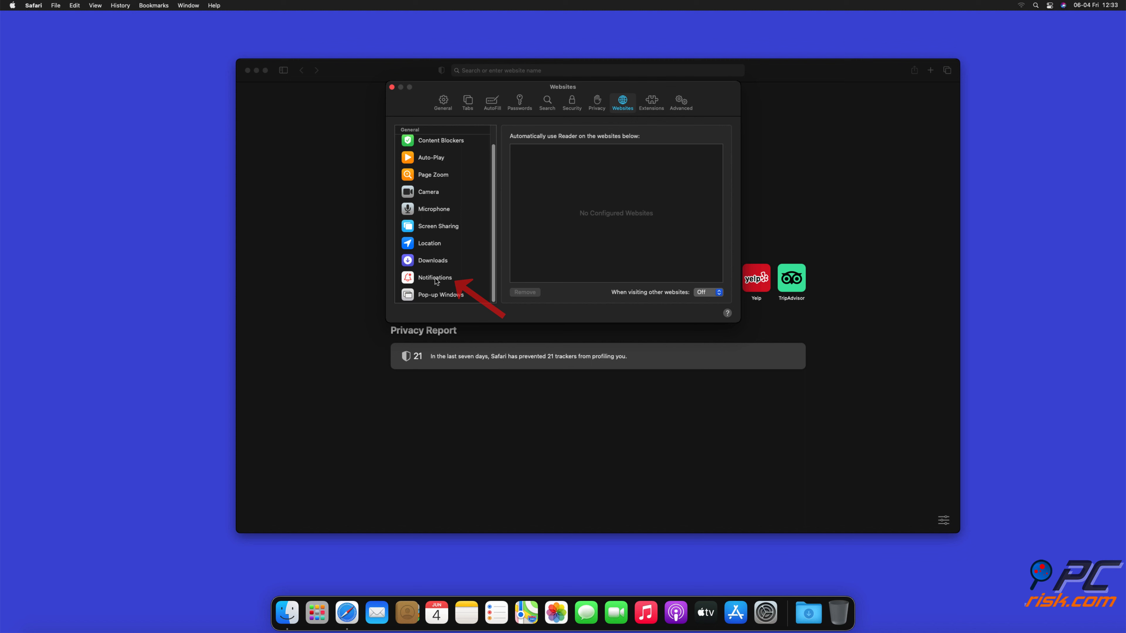
left_click(434, 278)
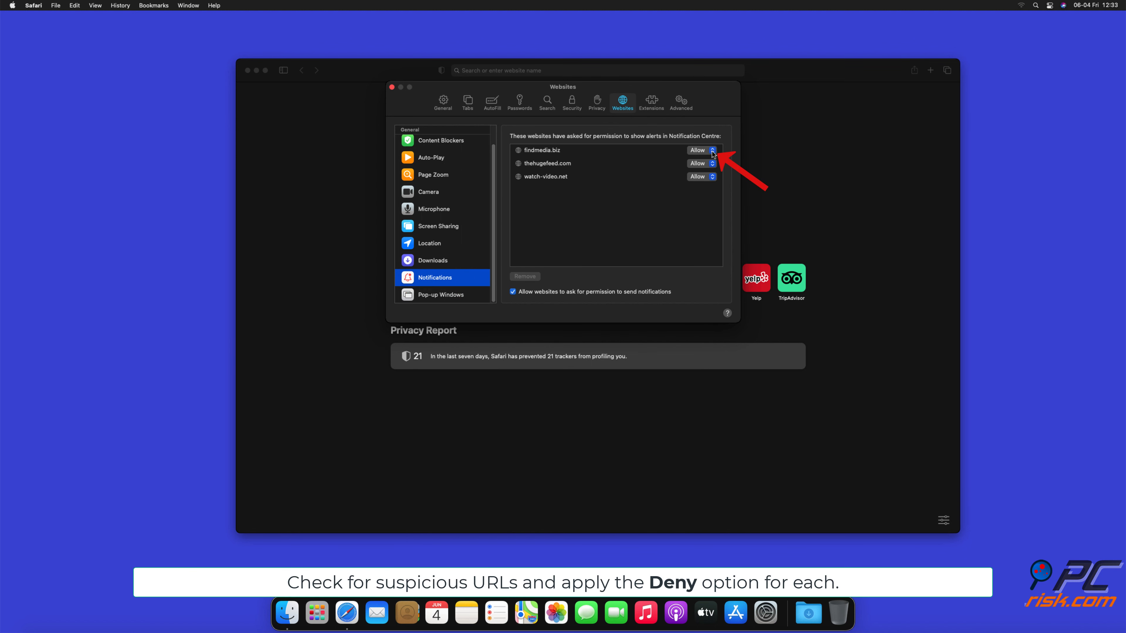
left_click(698, 150)
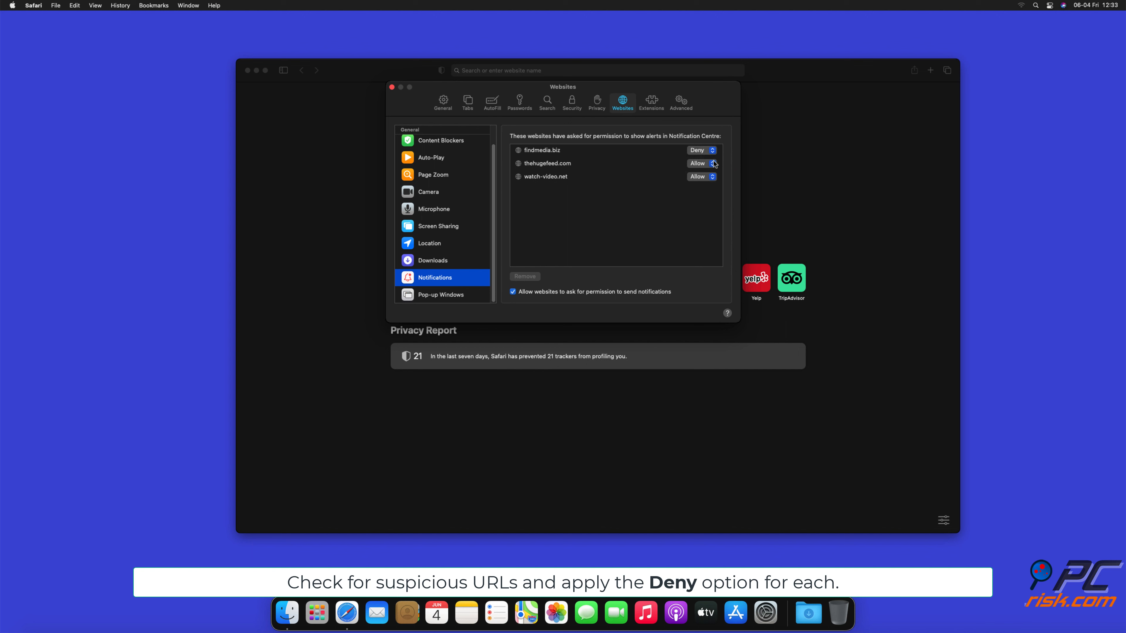
left_click(702, 163)
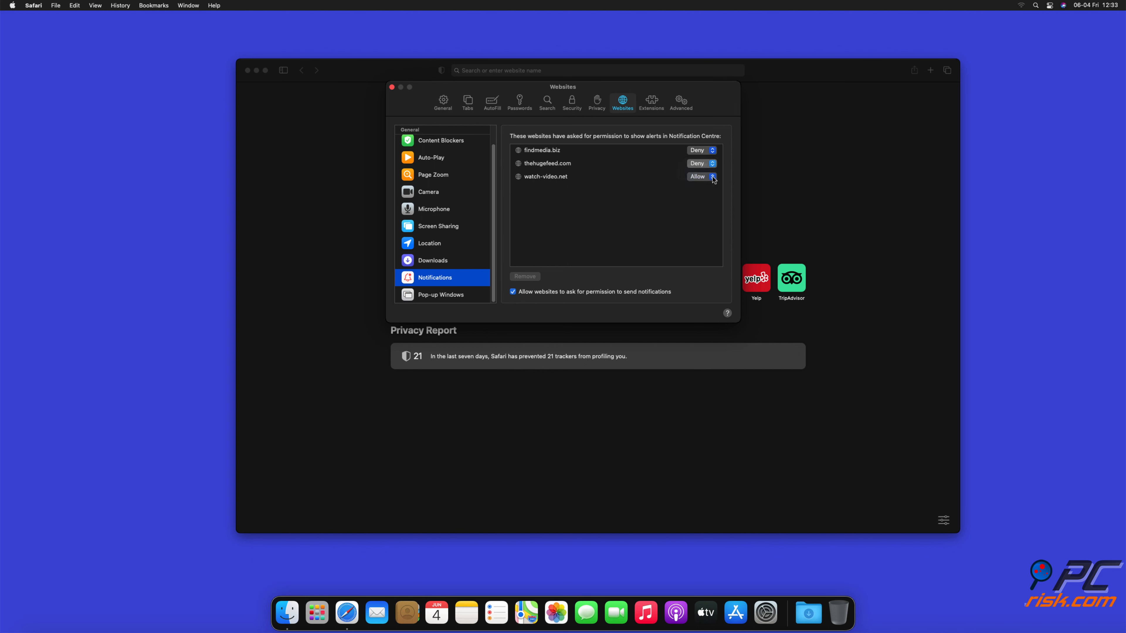
left_click(700, 176)
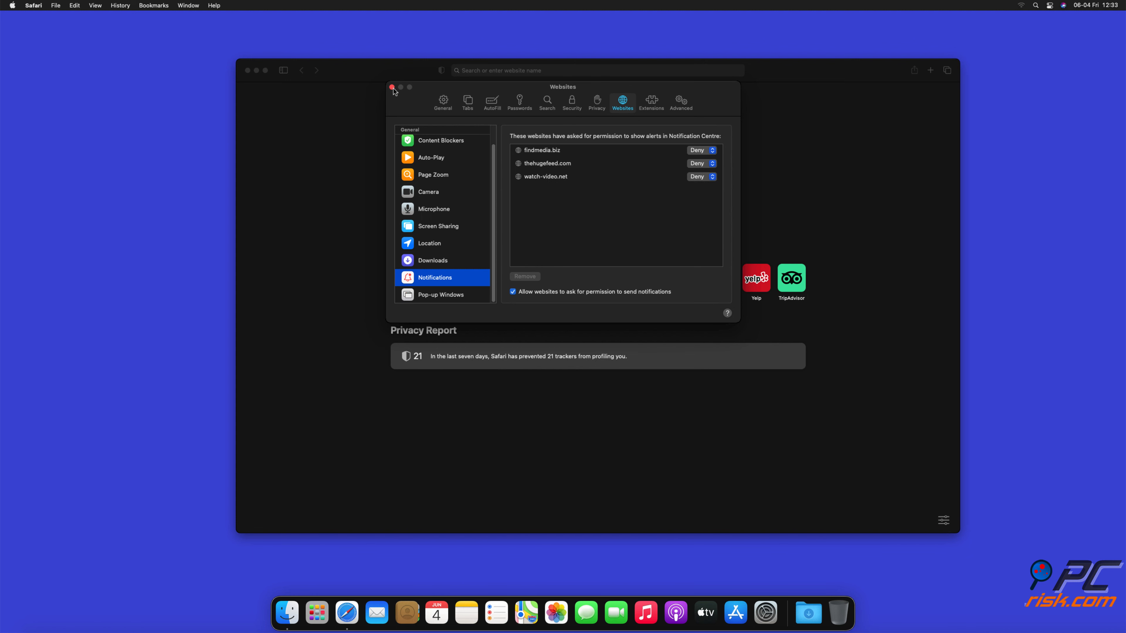
left_click(393, 87)
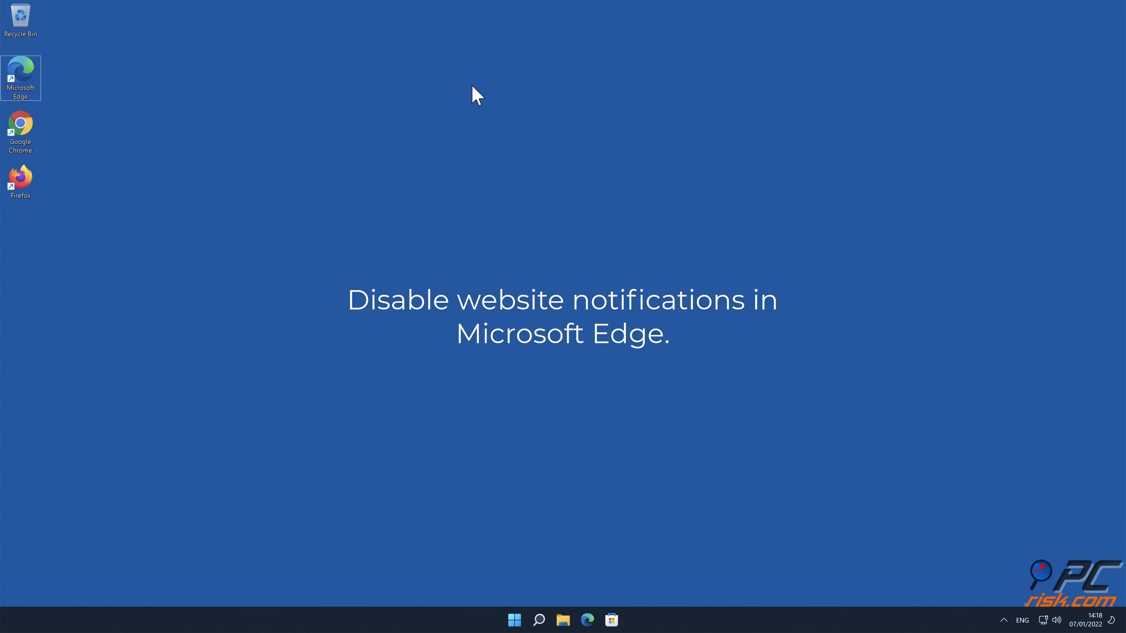
Step: Launch Edge, open Settings > Cookies and site permissions, and scroll to the Notifications permission
double_click(20, 77)
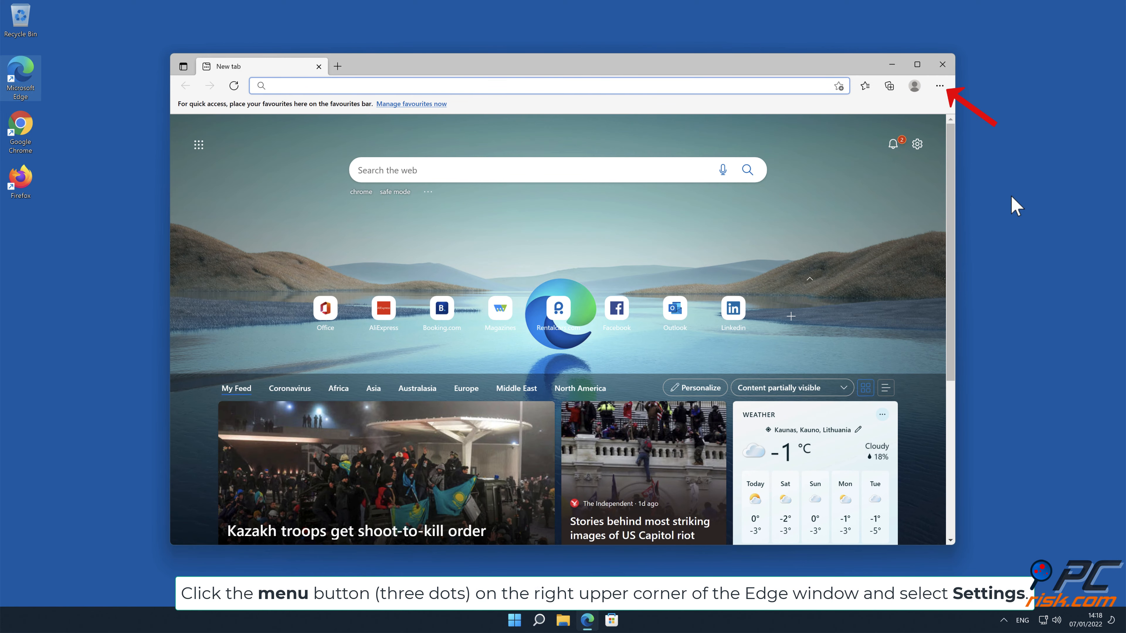
left_click(937, 85)
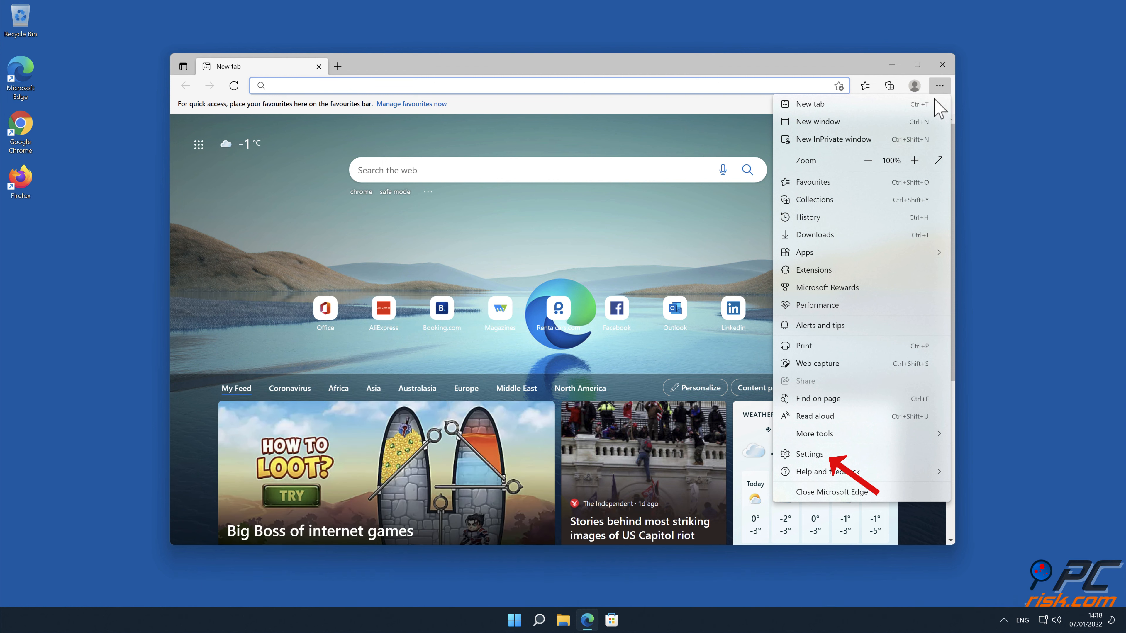
left_click(810, 453)
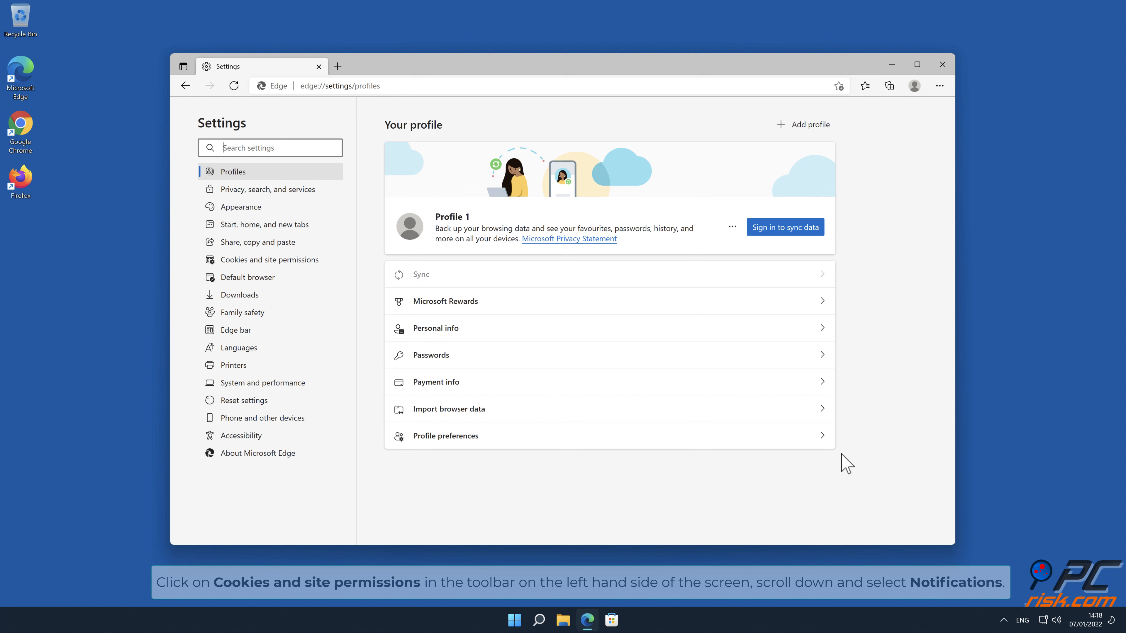
mouse_move(741, 426)
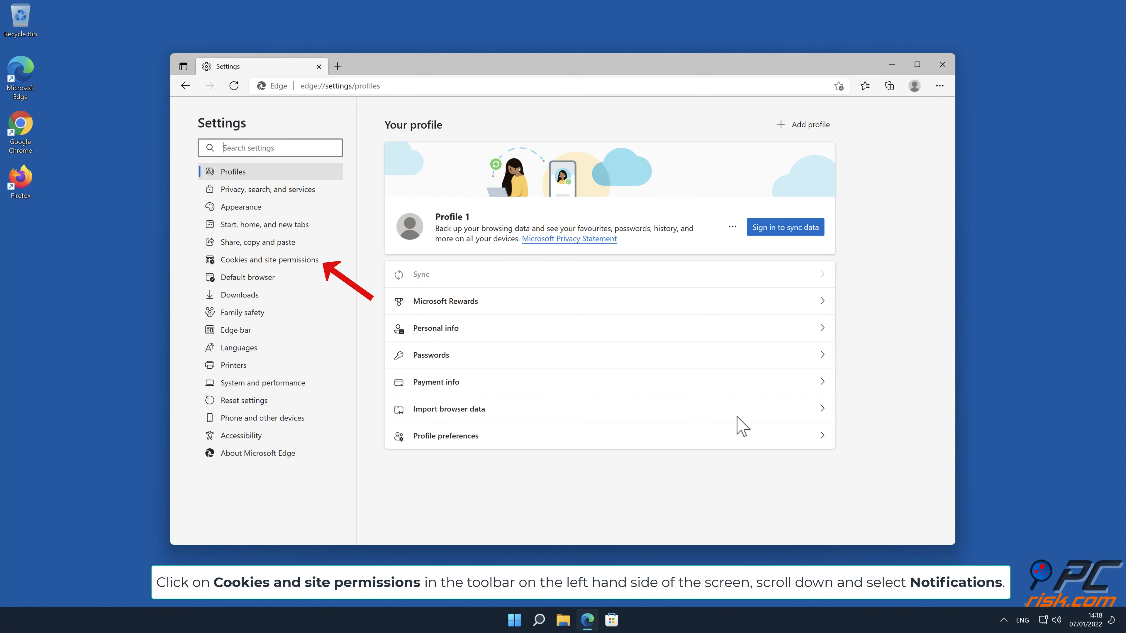
left_click(271, 259)
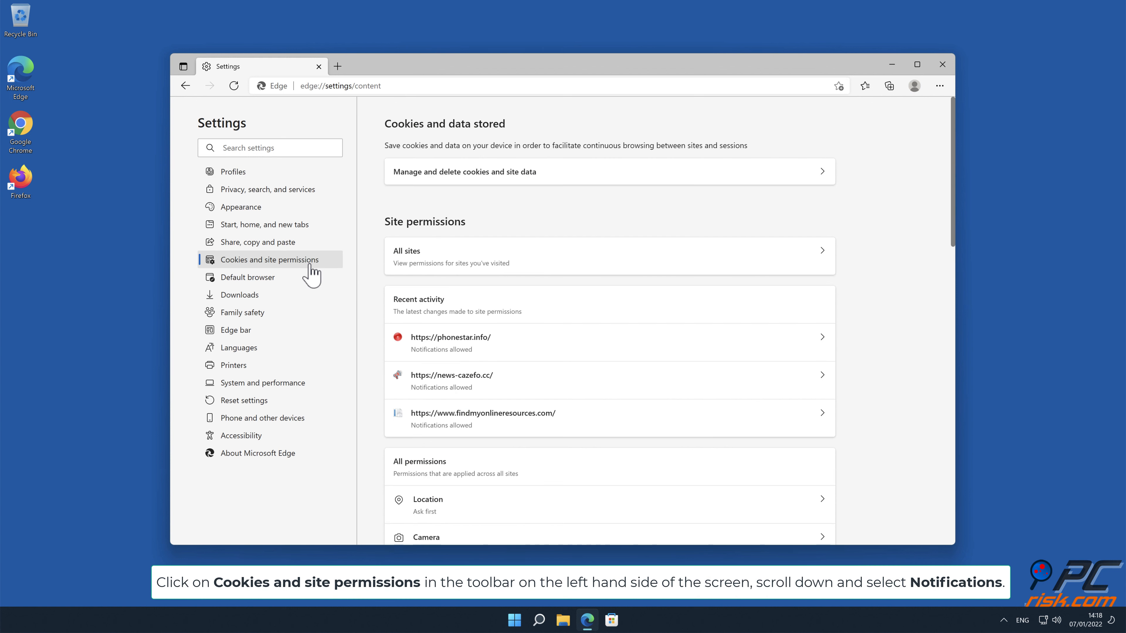
mouse_move(720, 233)
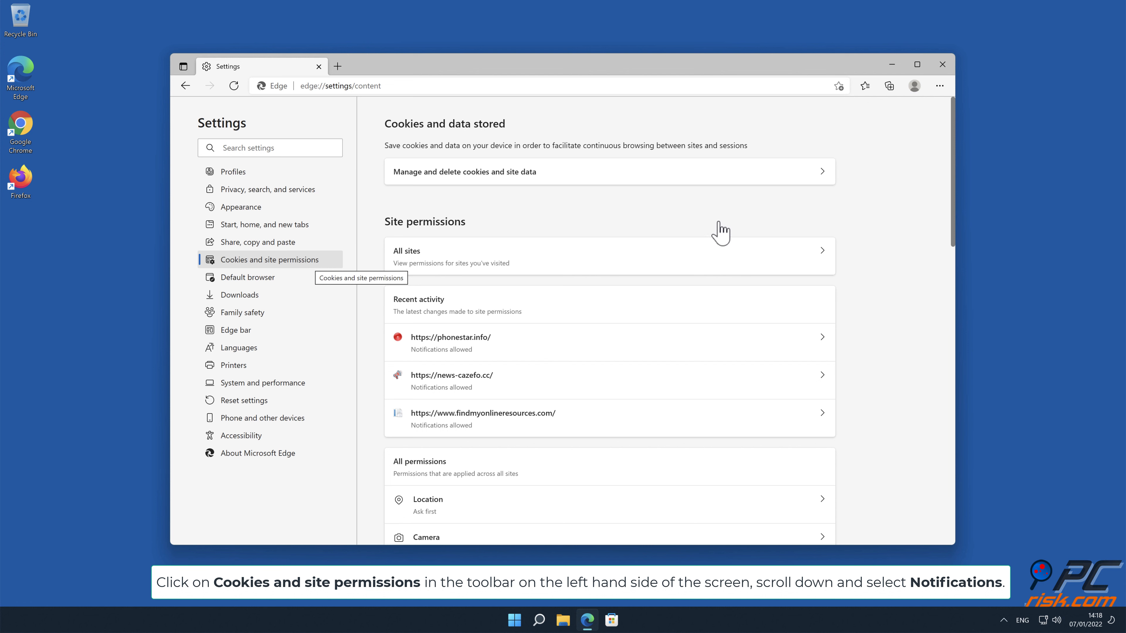
scroll("down", 3)
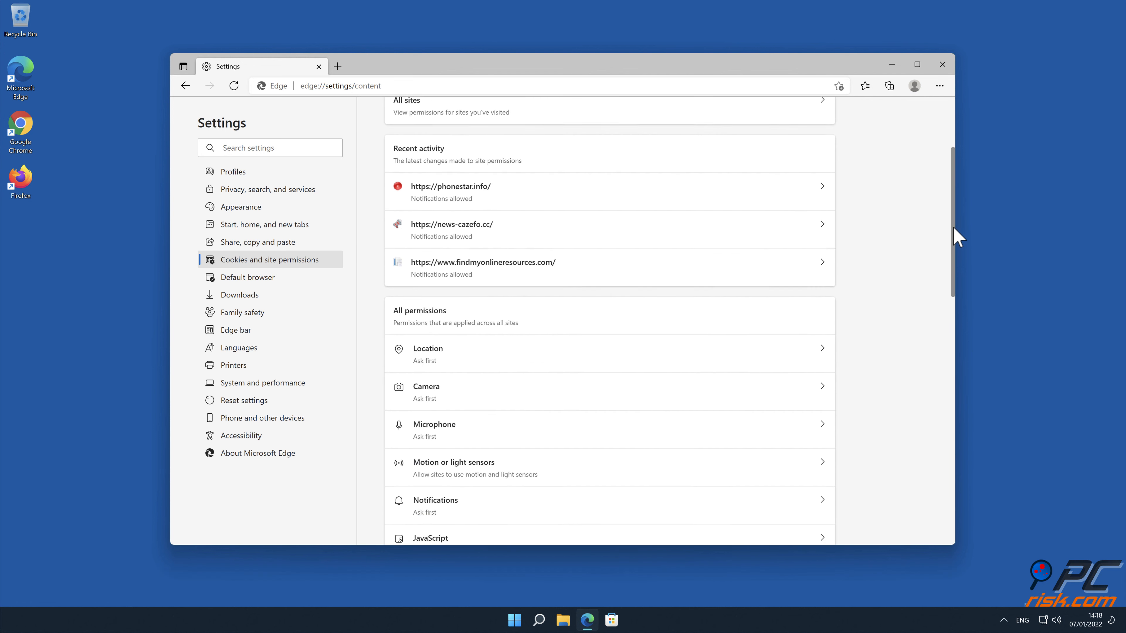
scroll("down", 3)
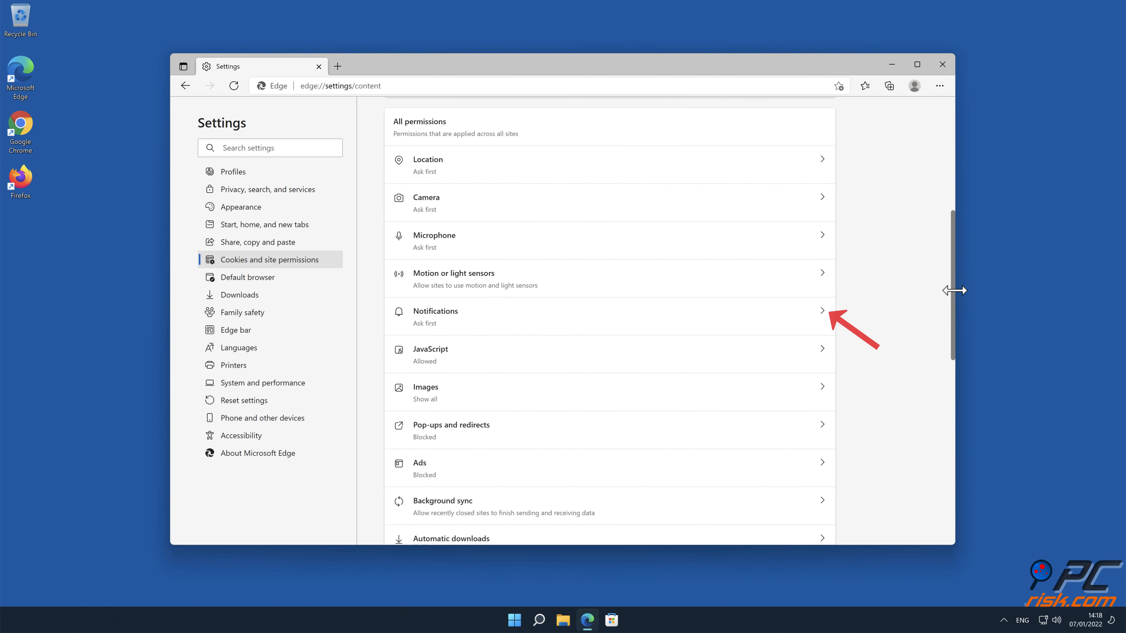
mouse_move(848, 303)
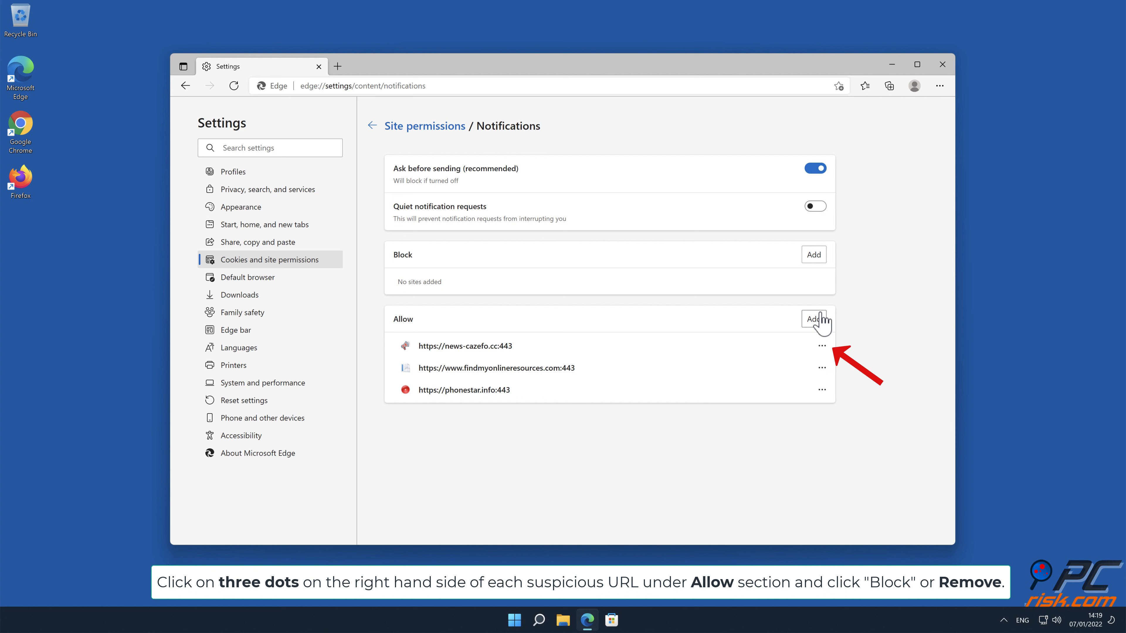
mouse_move(825, 352)
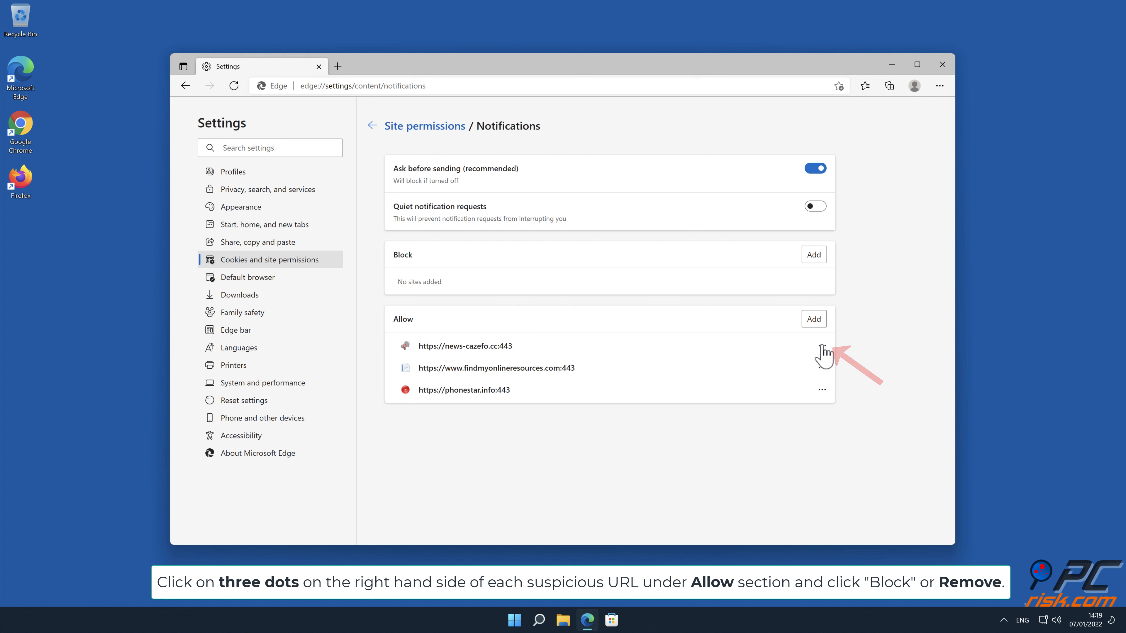
Step: Remove news-cazefo.cc, findmyonlineresources.com and phonestar.info from the Allow list, then close Edge
left_click(822, 345)
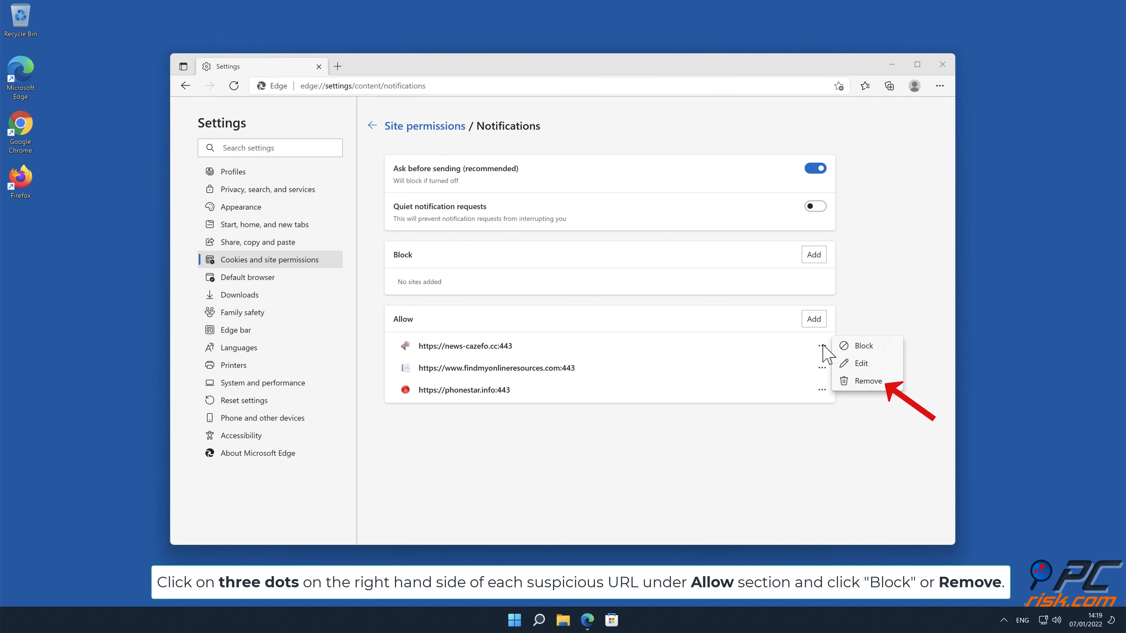
mouse_move(873, 392)
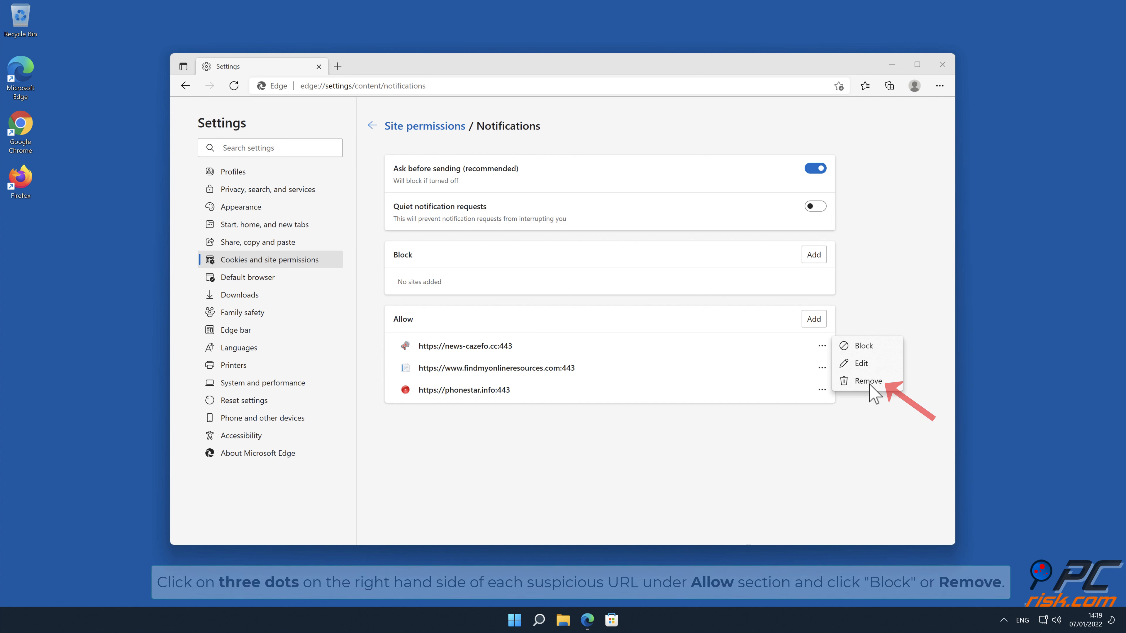
left_click(867, 380)
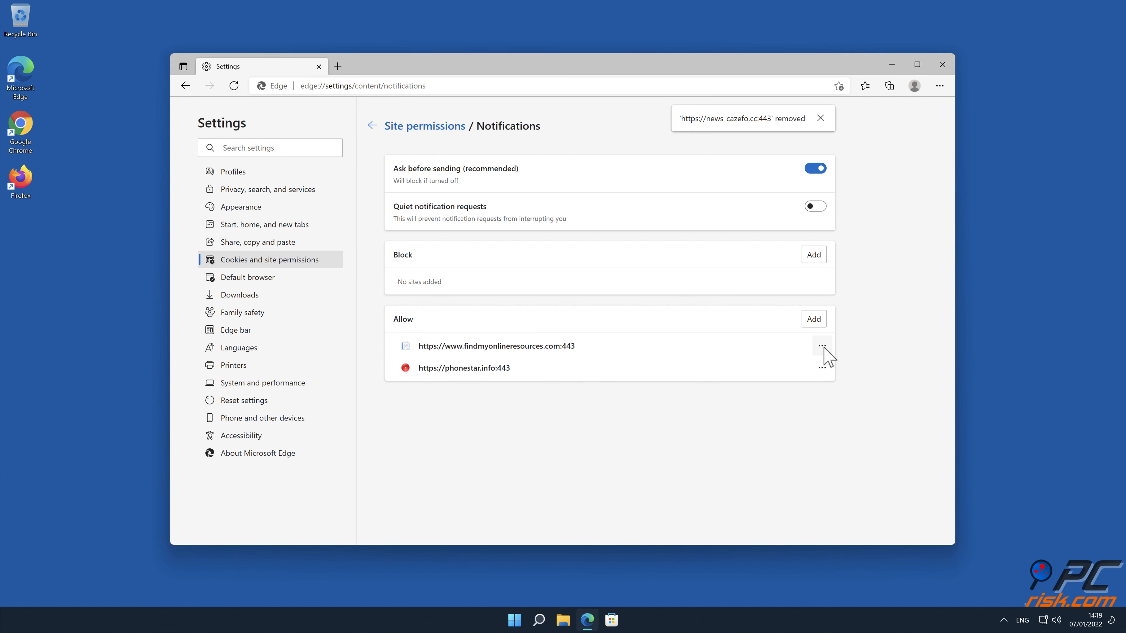
mouse_move(873, 394)
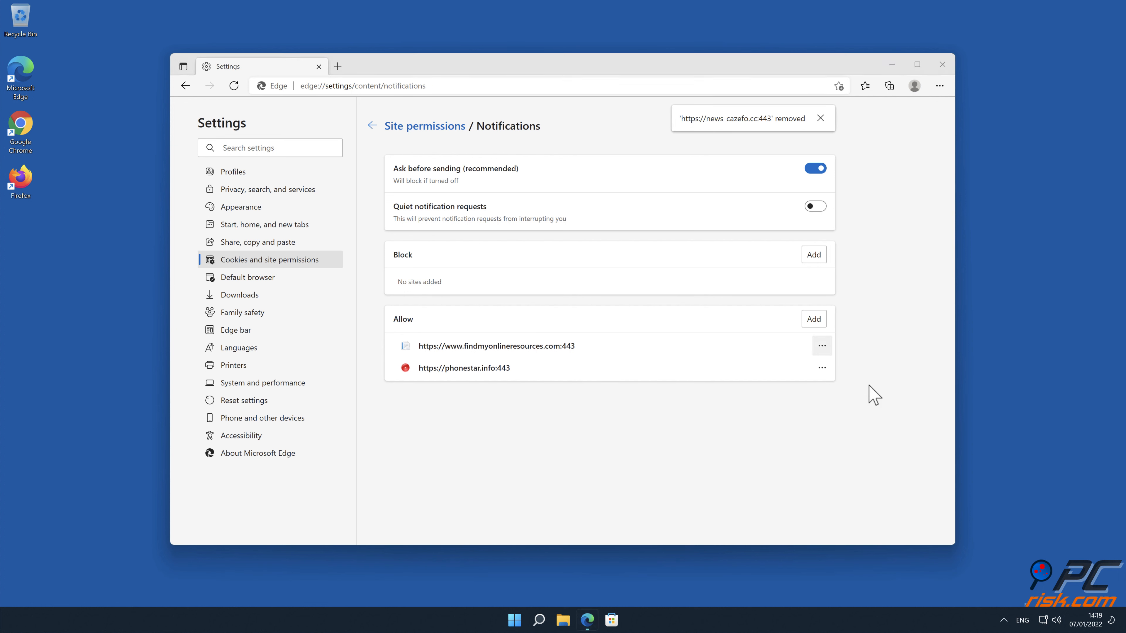
left_click(821, 345)
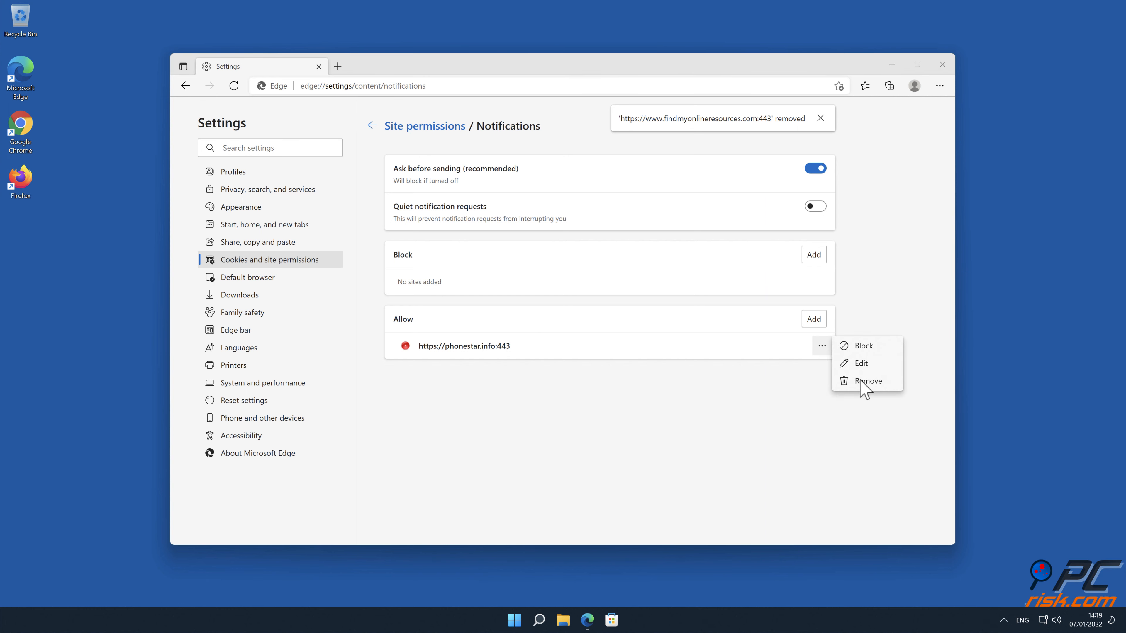
left_click(867, 381)
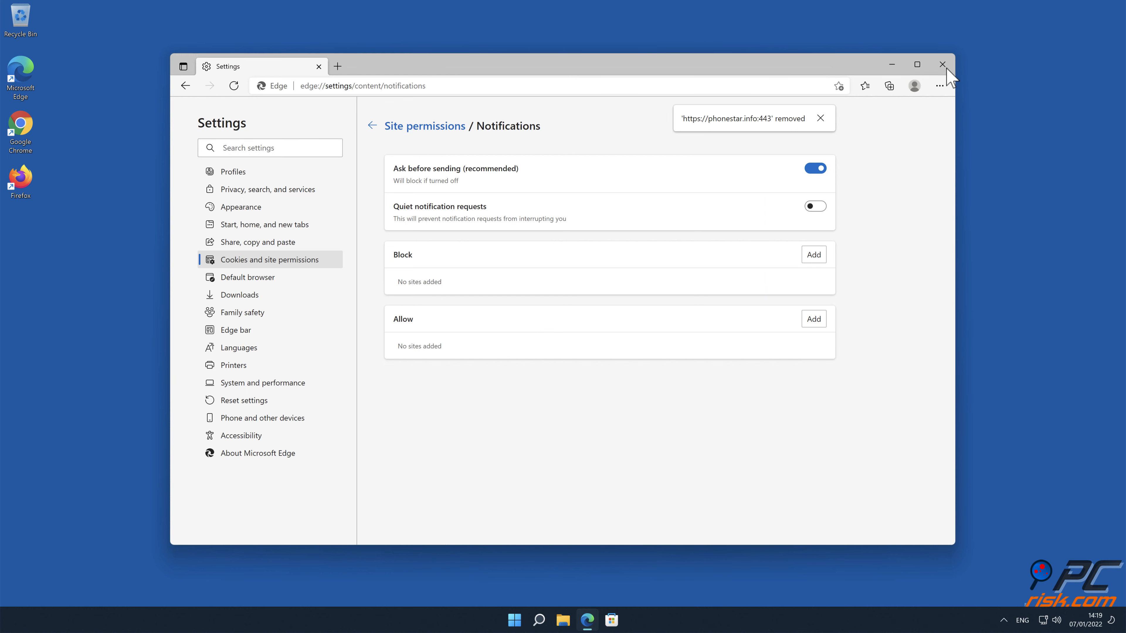
left_click(942, 65)
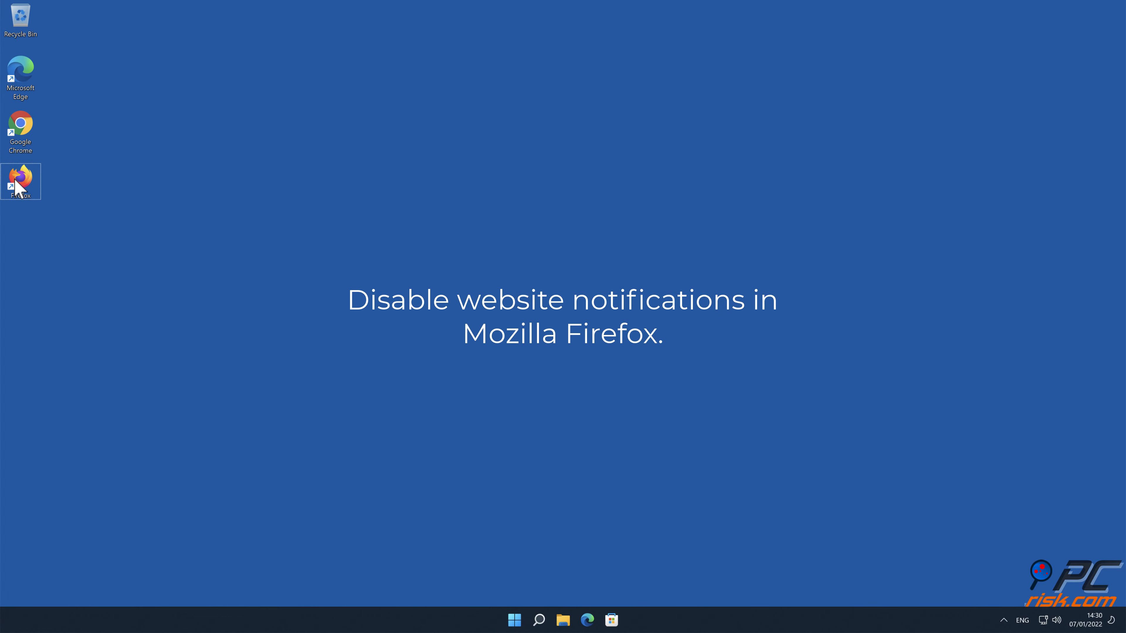
Step: Launch Firefox and go to its Privacy & Security settings
double_click(20, 181)
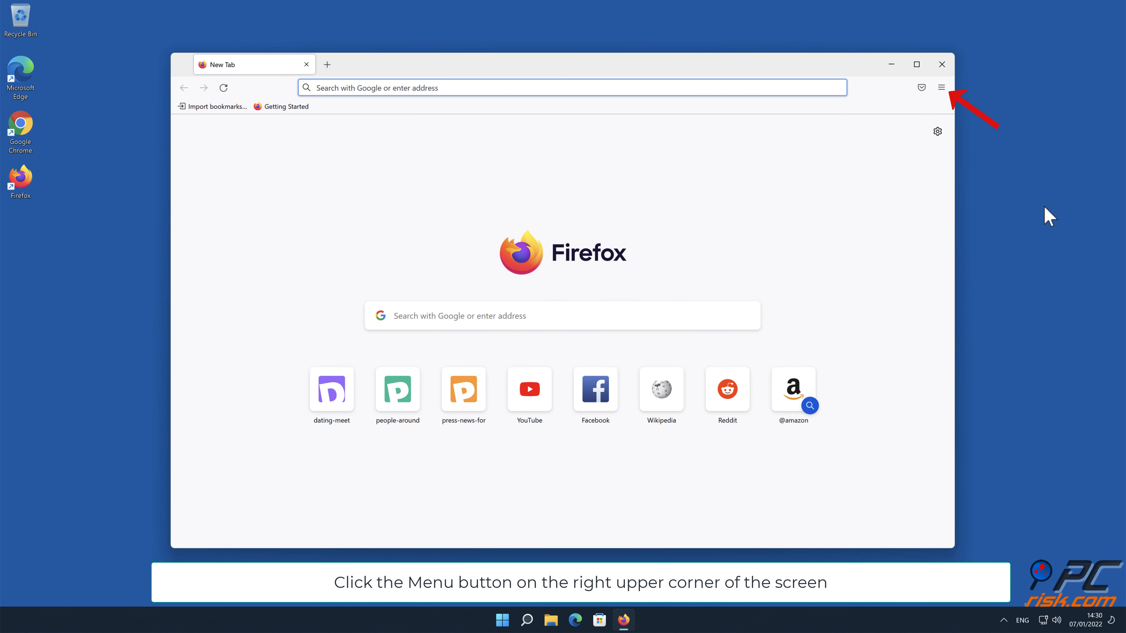
left_click(941, 86)
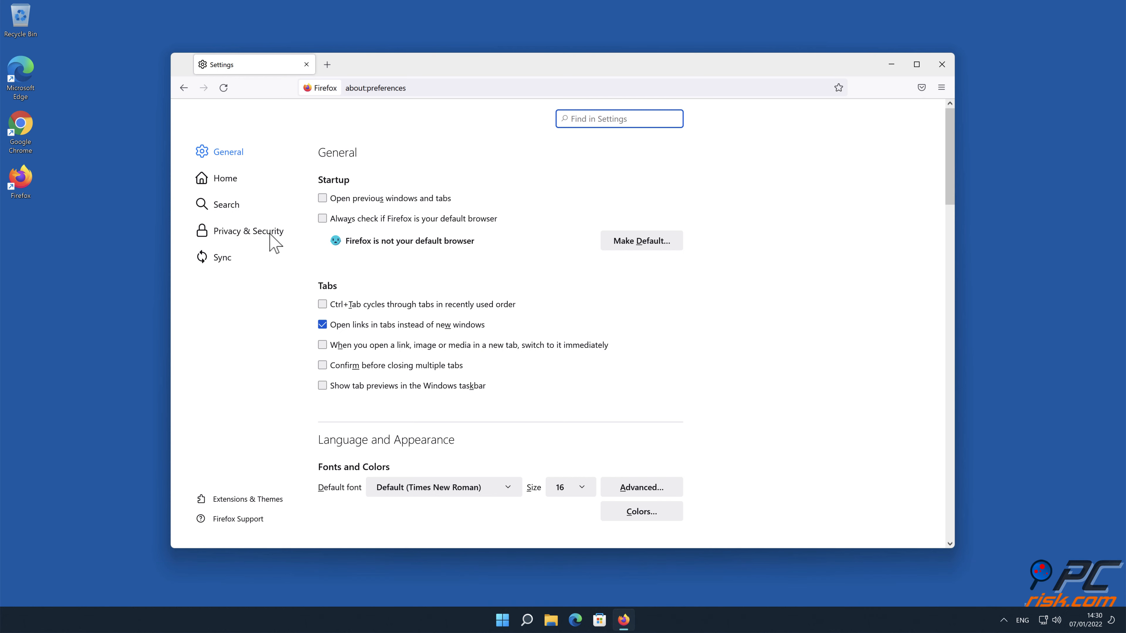
left_click(247, 230)
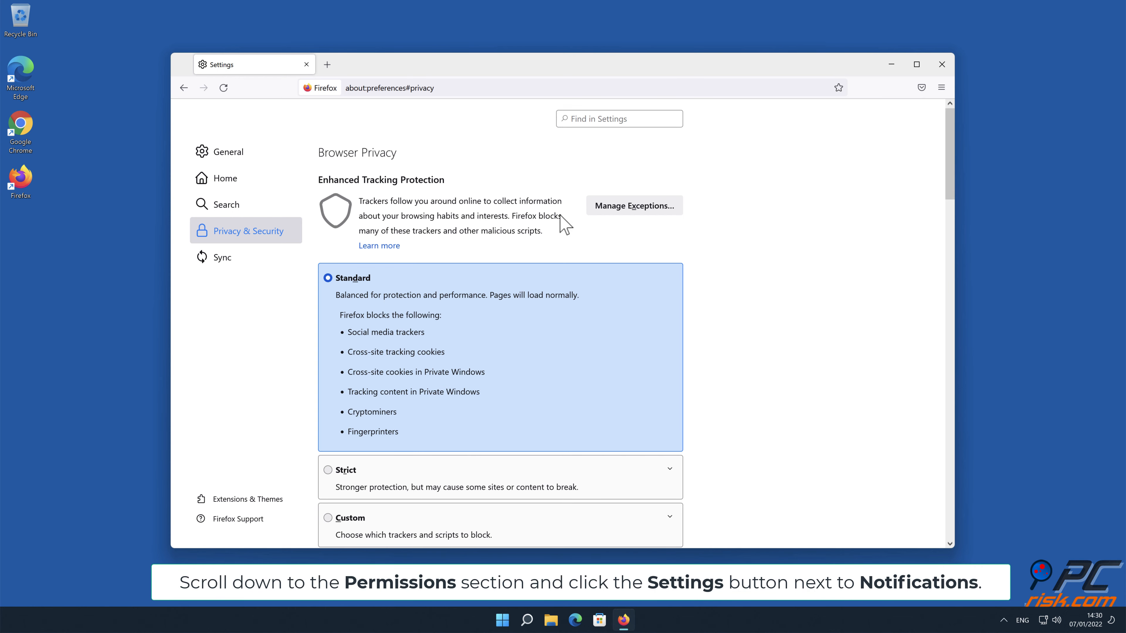
Step: Bring up the Notification Permissions window listing the three allowed sites
scroll("down", 3)
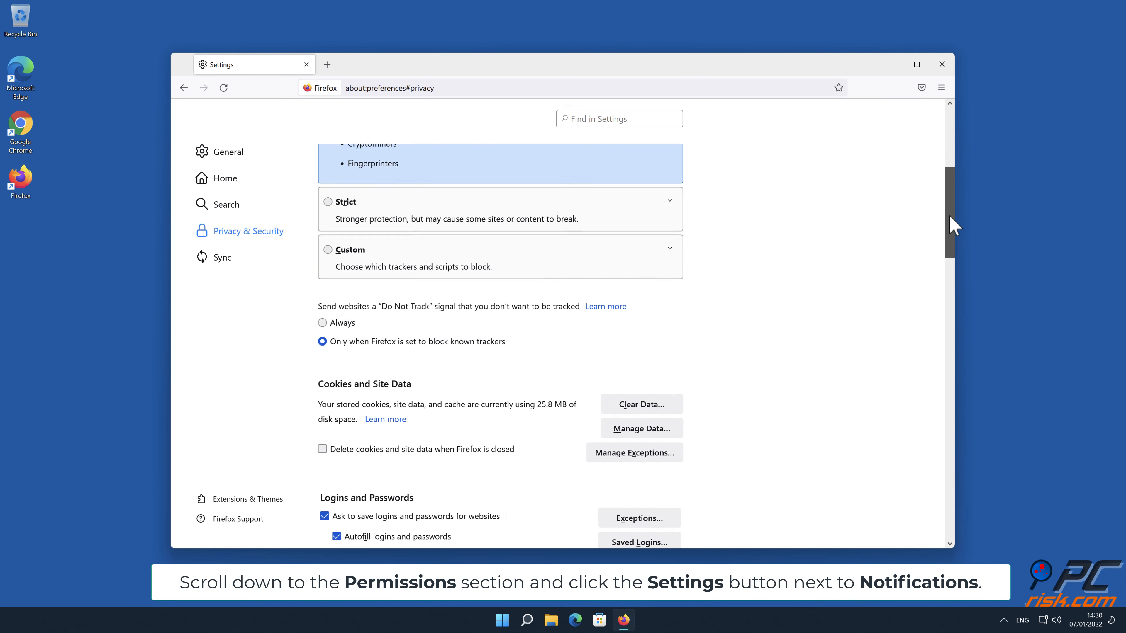
scroll("down", 3)
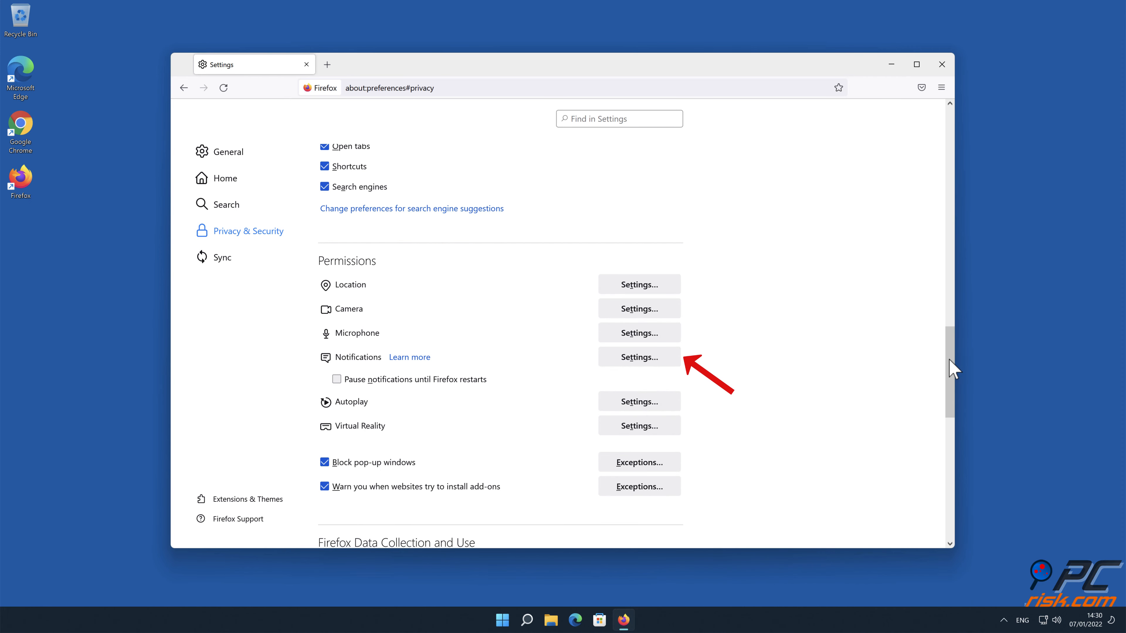
left_click(637, 357)
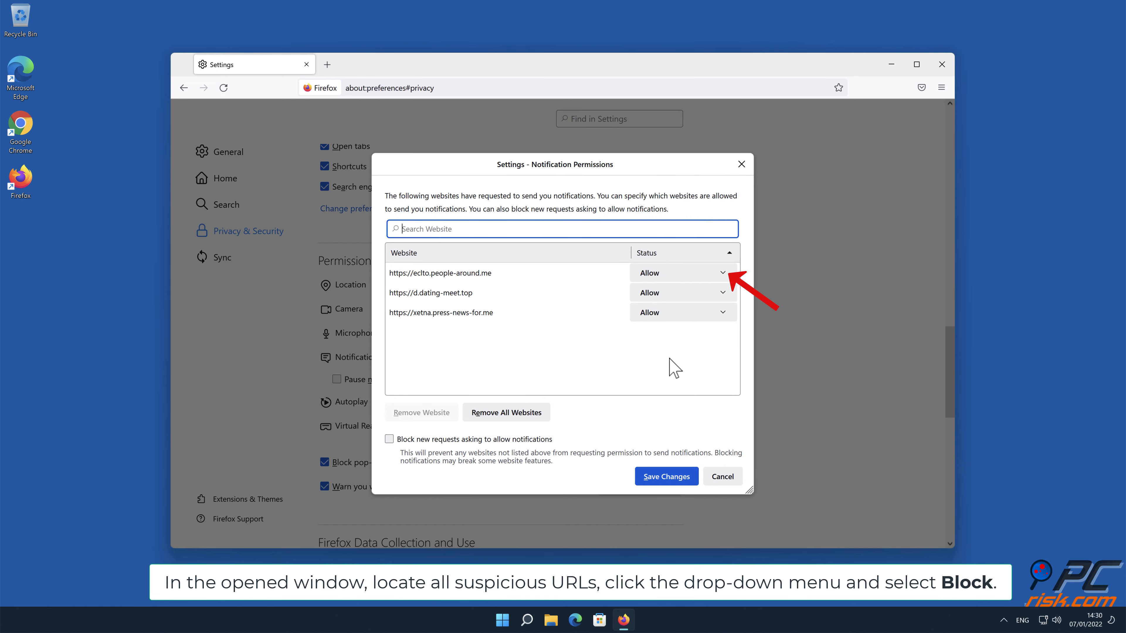
mouse_move(726, 280)
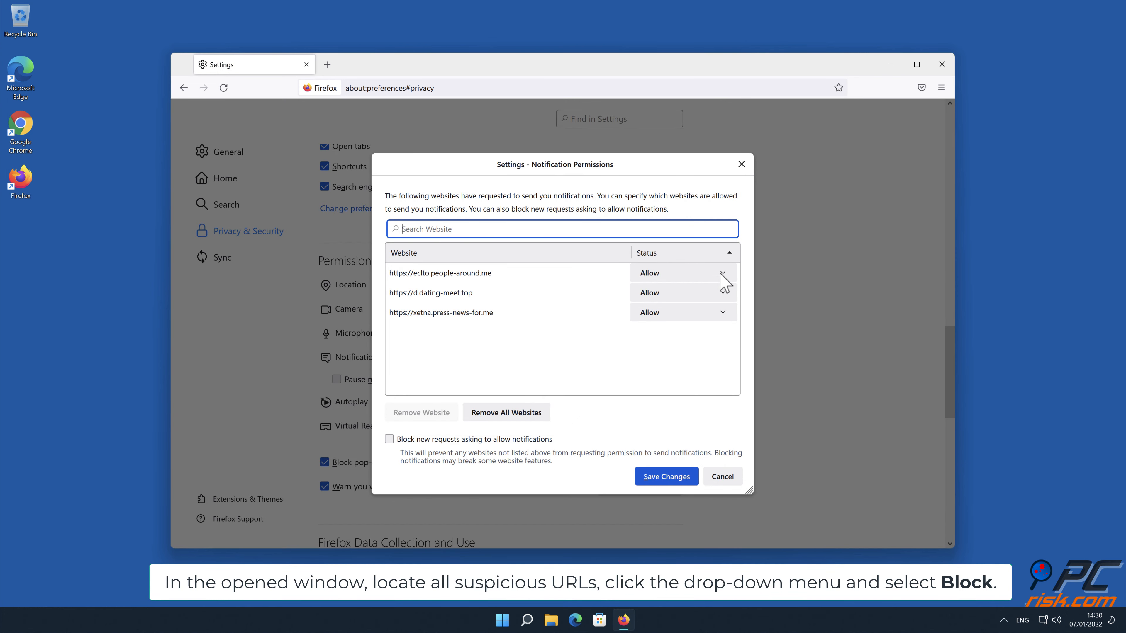